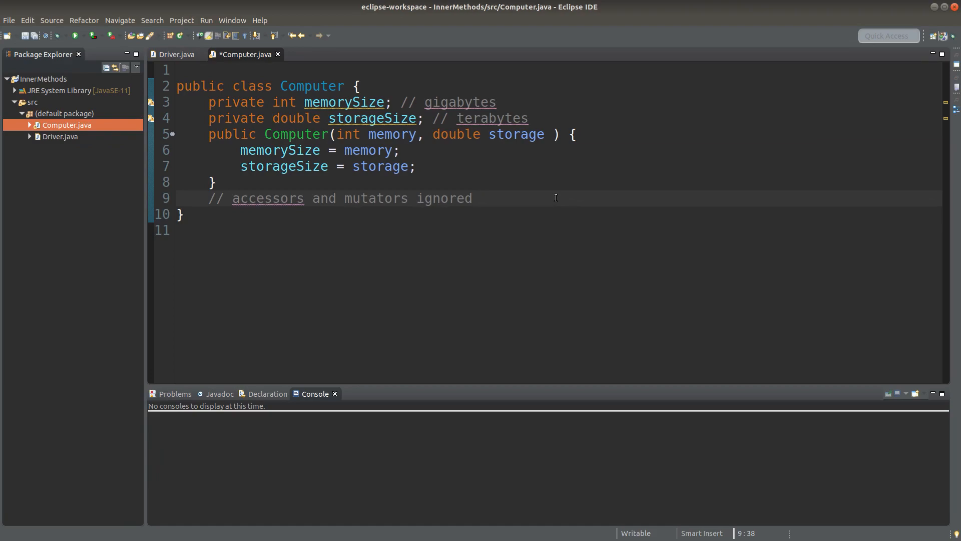
Declare a public boolean isFlagshipServer() method below the accessors comment
{"action": "left_click", "coordinate": [473, 198]}
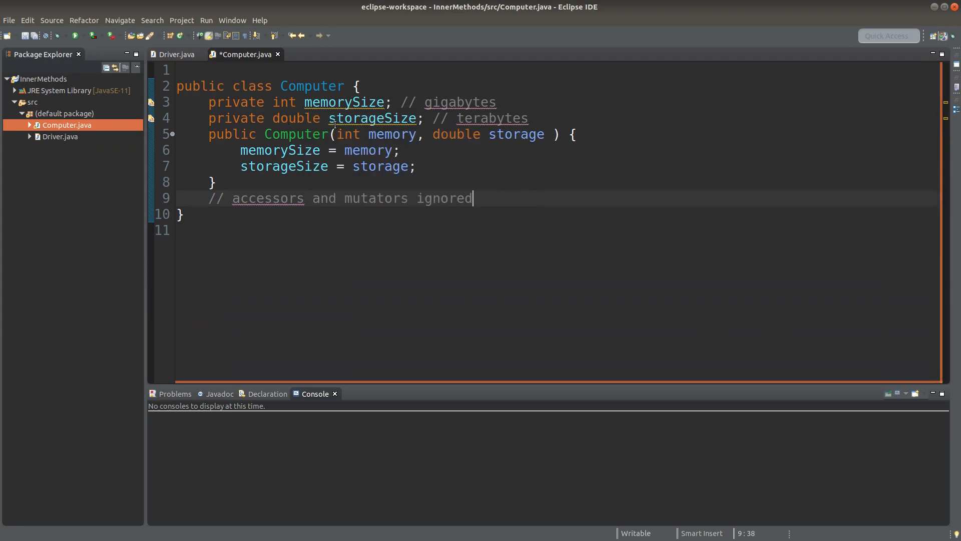
{"action": "mouse_move", "coordinate": [372, 118]}
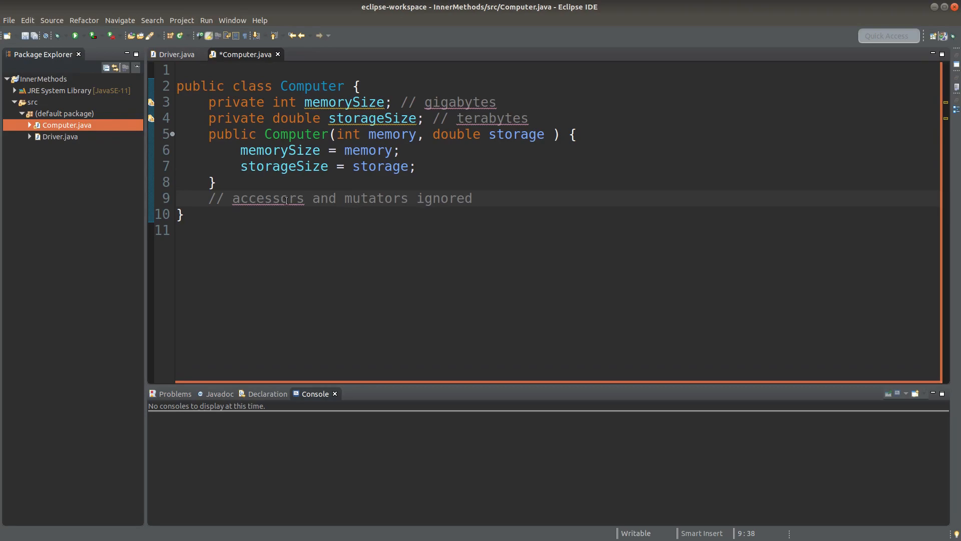
{"action": "left_click", "coordinate": [472, 199]}
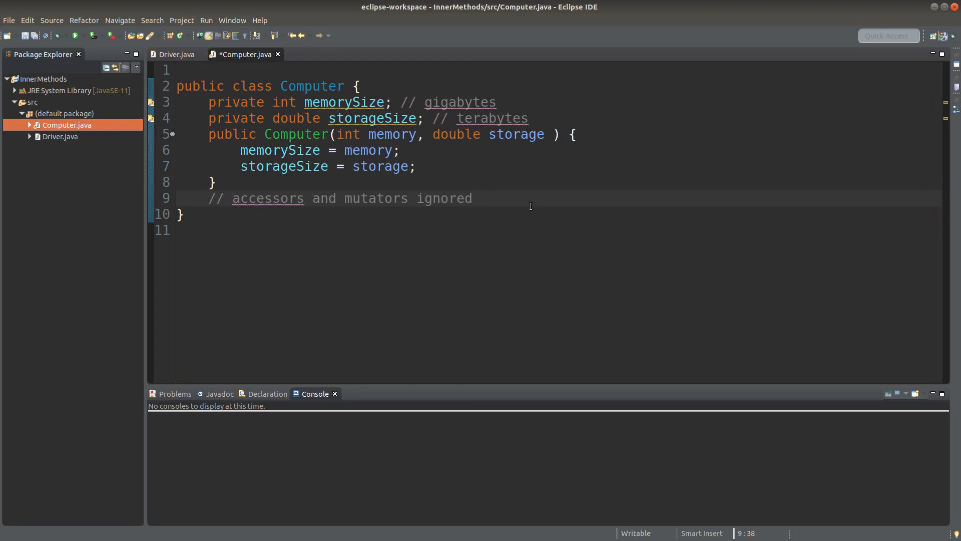
{"action": "type", "text": "public boolean"}
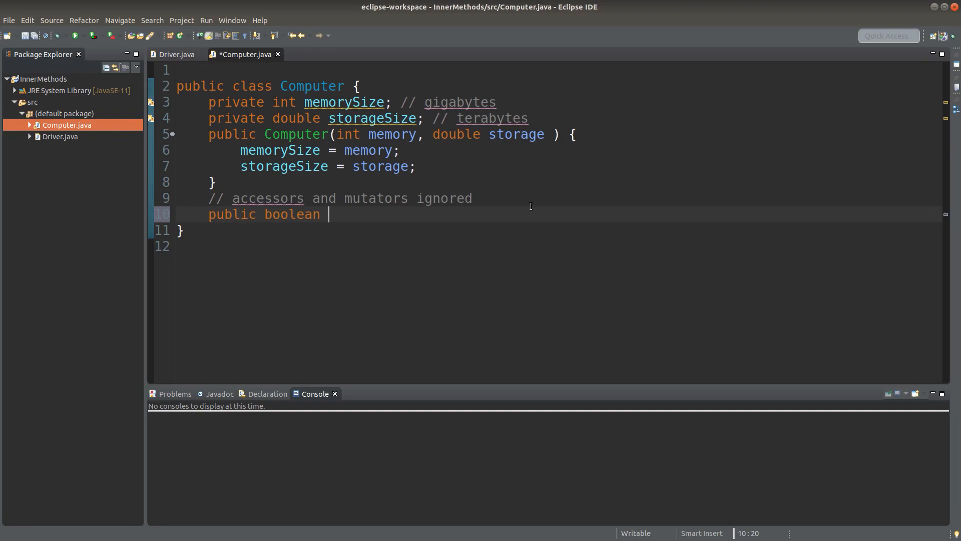
{"action": "type", "text": "isFlags"}
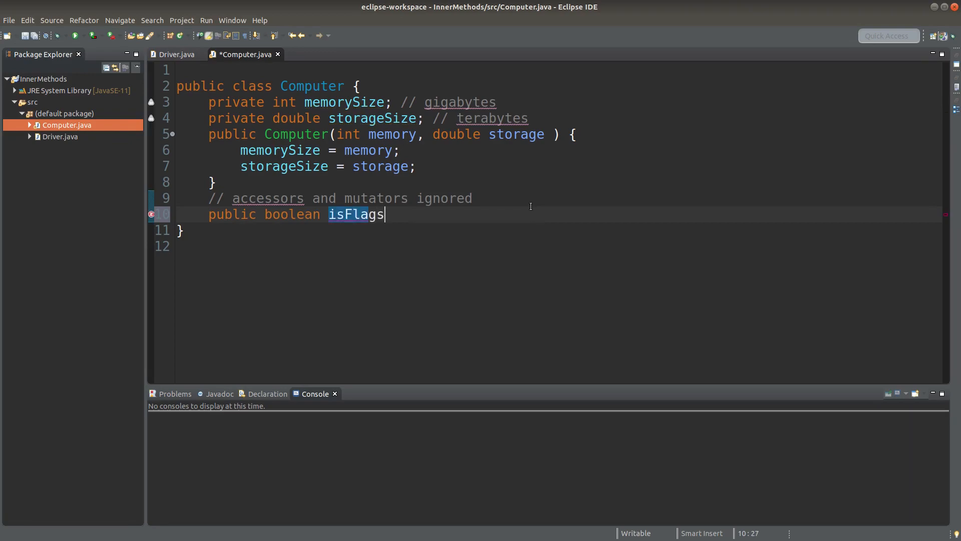
{"action": "type", "text": "hipServer() {"}
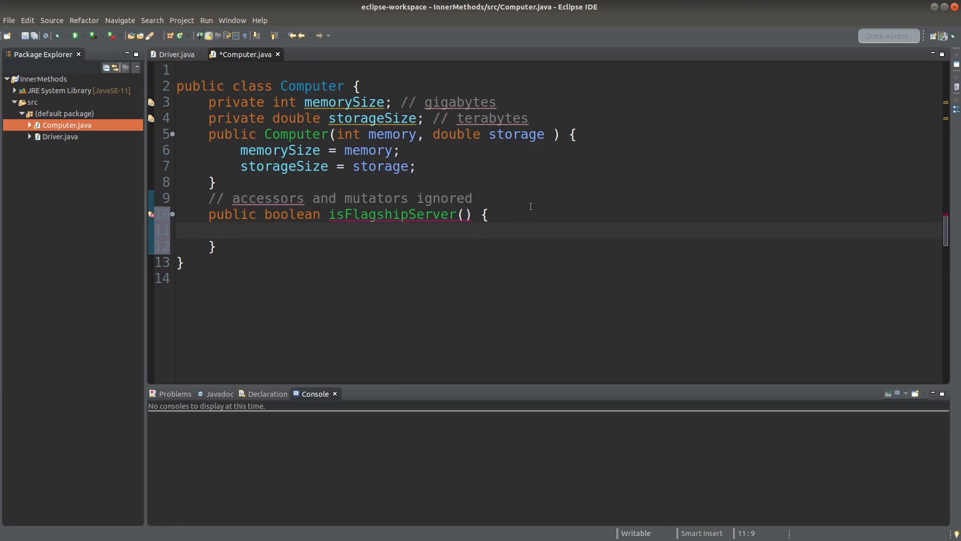
Make isFlagshipServer return highMemoryHighStorage(); and highlight the whole method
{"action": "left_click", "coordinate": [240, 230]}
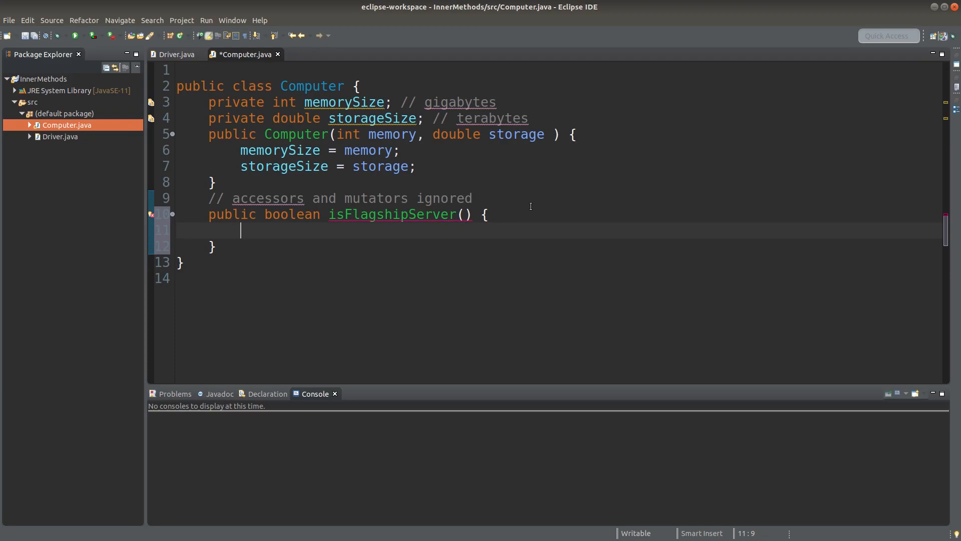
{"action": "type", "text": "return high"}
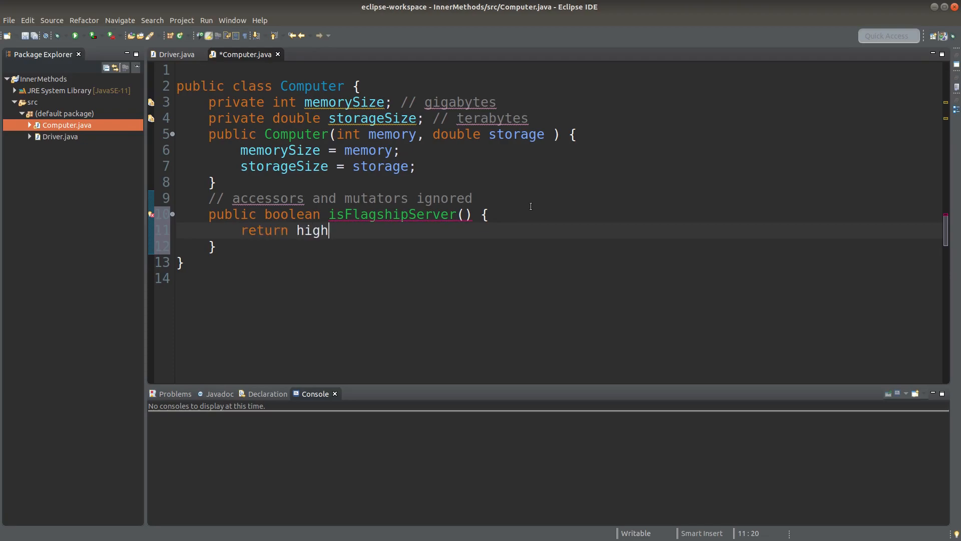
{"action": "type", "text": "MemoryHigh"}
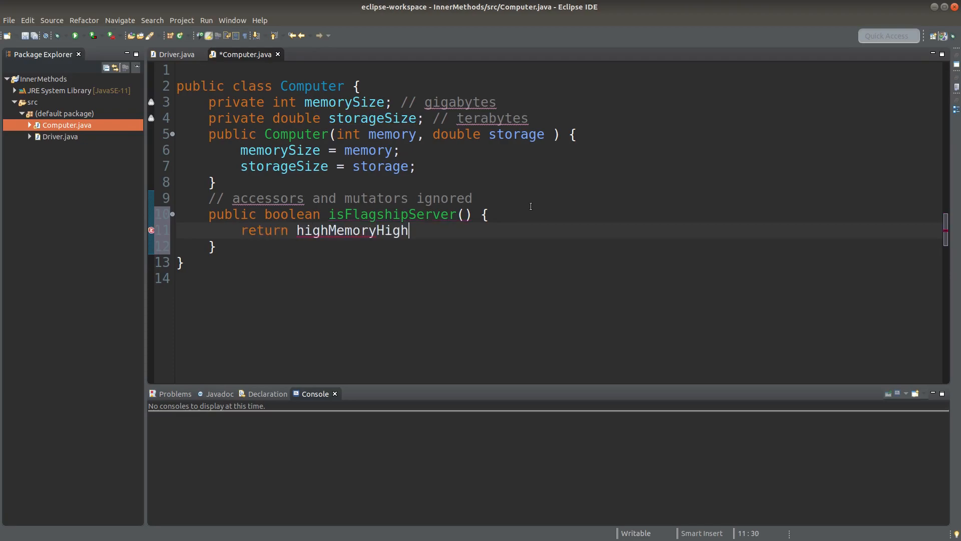
{"action": "type", "text": "Storage();"}
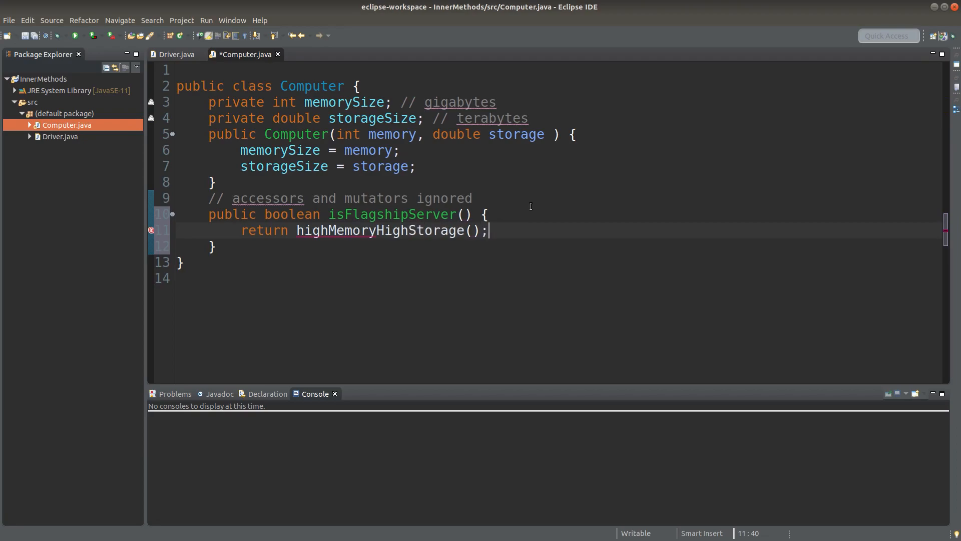
{"action": "left_click_drag", "start_coordinate": [265, 214], "coordinate": [489, 230]}
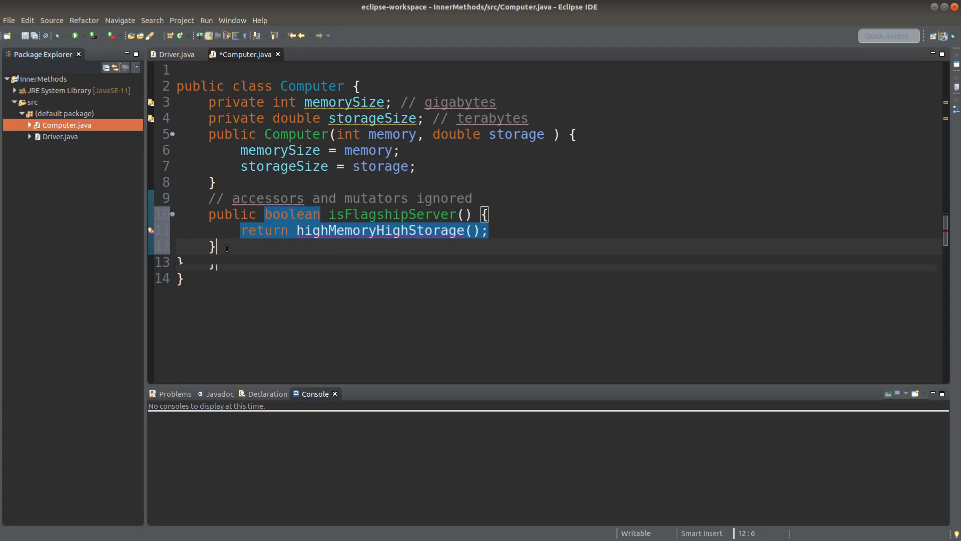
Add the comment '// private method (or inner method)' and declare private boolean highMemoryHighStorage()
{"action": "type", "text": "// prim"}
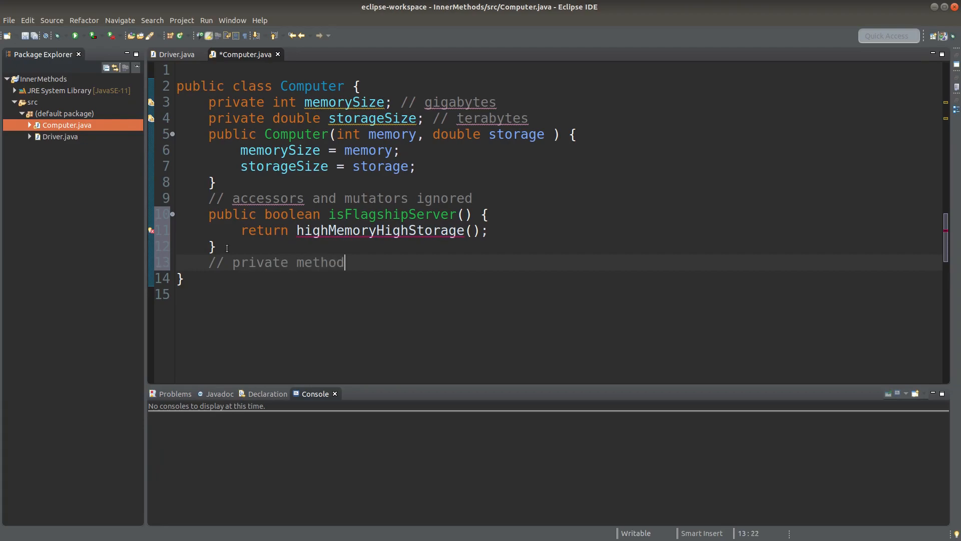
{"action": "type", "text": "(or inner method"}
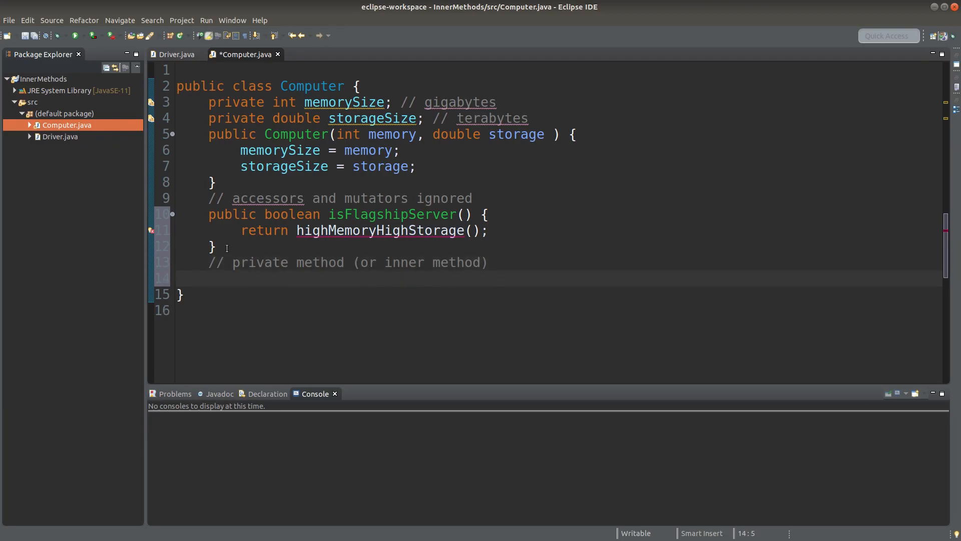
{"action": "type", "text": "private bo"}
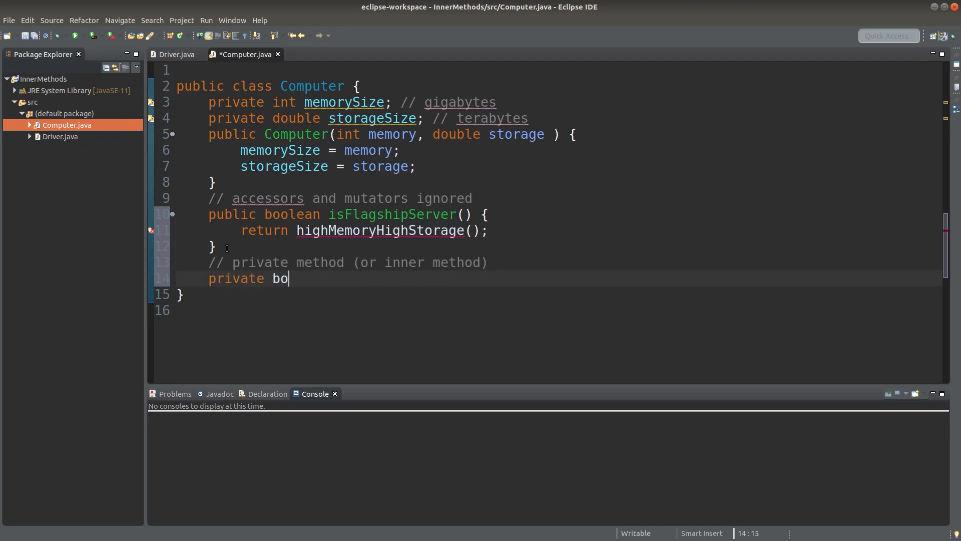
{"action": "type", "text": "olean highM"}
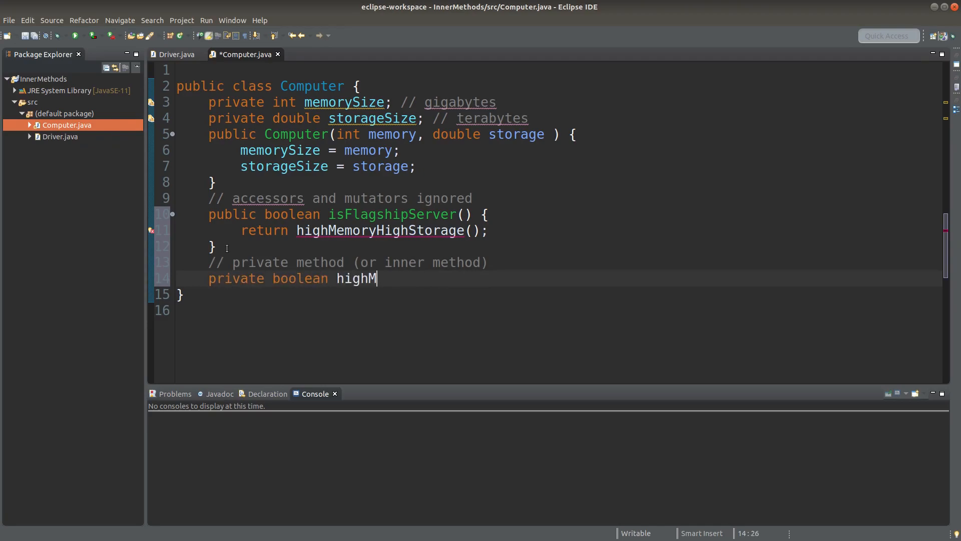
{"action": "type", "text": "emoryHighSto"}
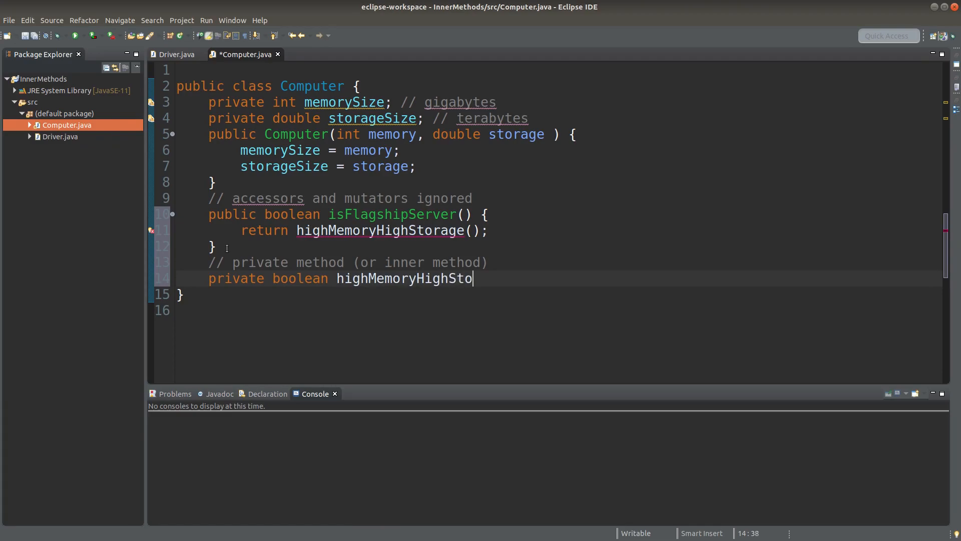
{"action": "type", "text": "rage() {"}
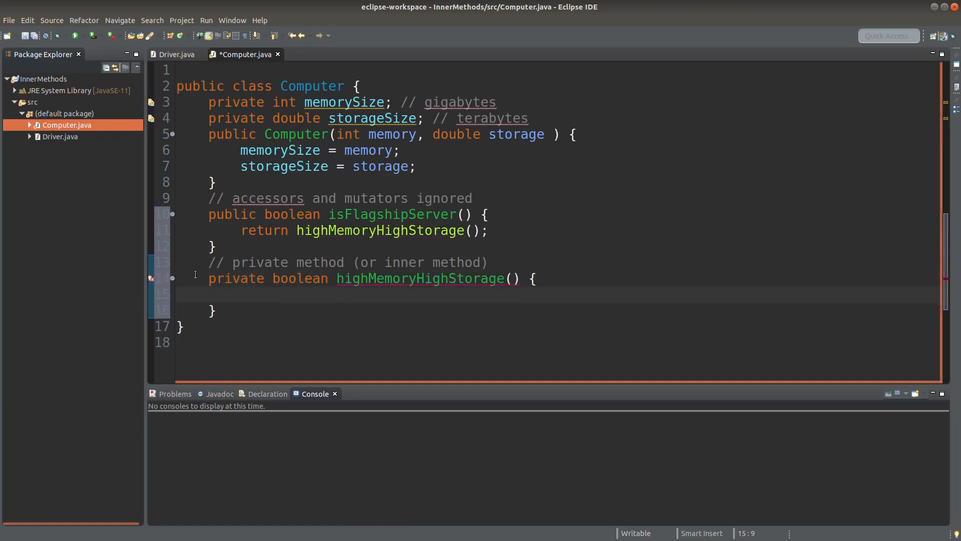
{"action": "double_click", "coordinate": [235, 279]}
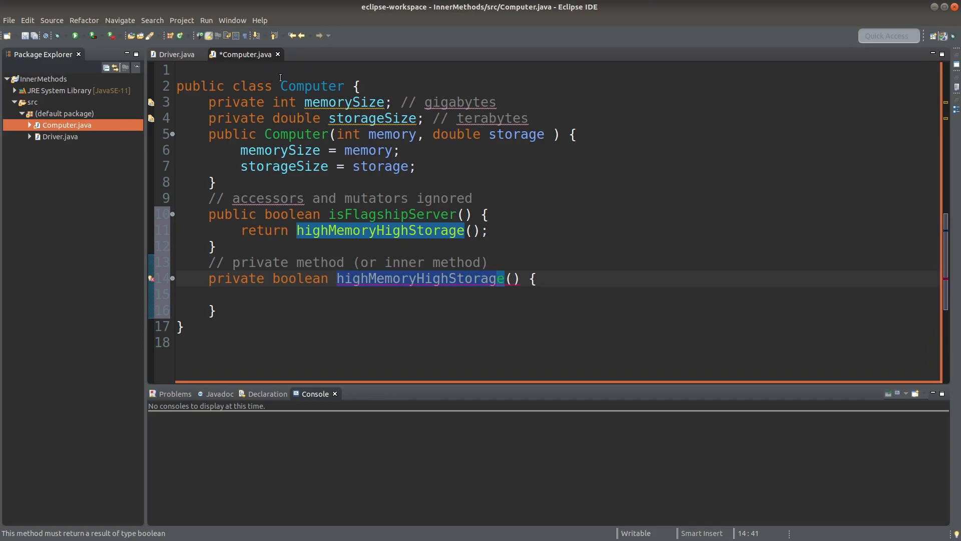
{"action": "left_click", "coordinate": [312, 86]}
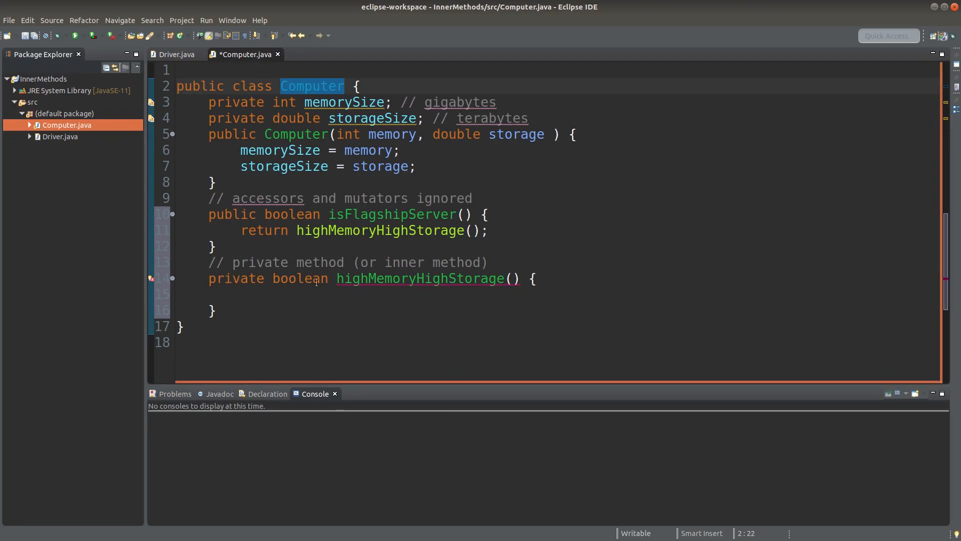
{"action": "double_click", "coordinate": [417, 279]}
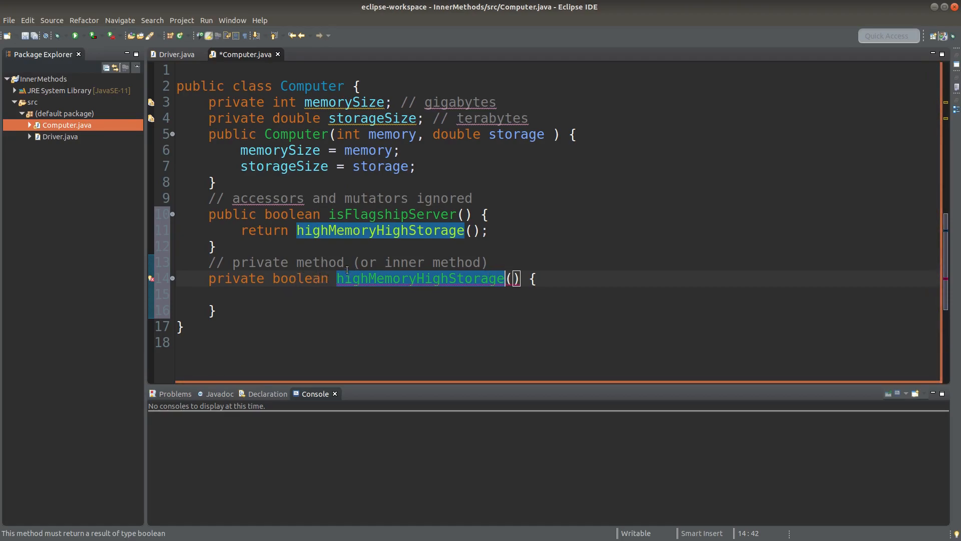
{"action": "left_click", "coordinate": [345, 231]}
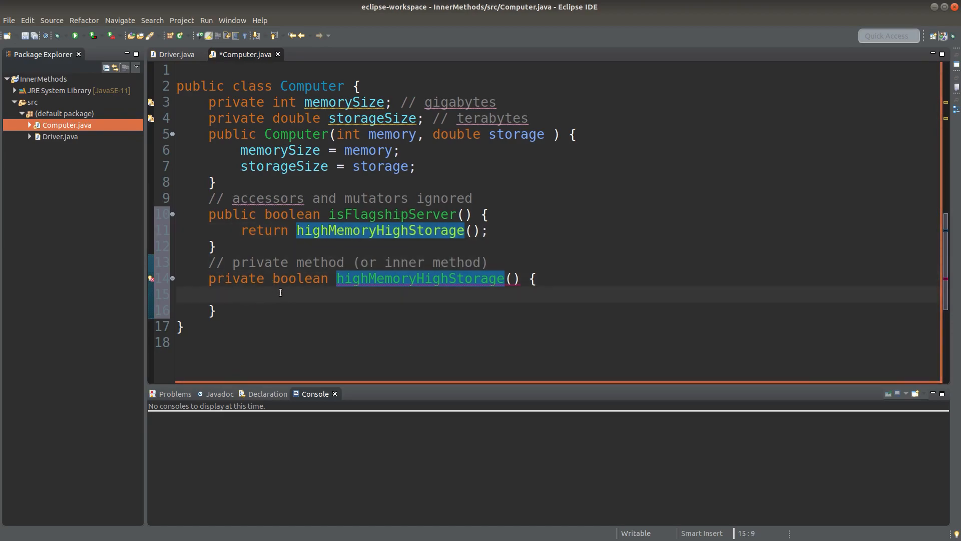
Comment that local variables are used in this function only
{"action": "type", "text": "//"}
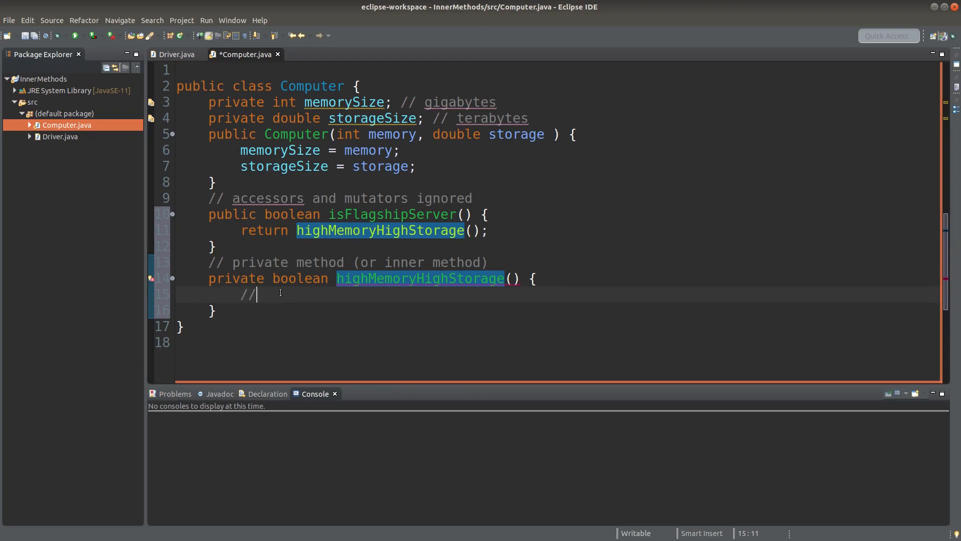
{"action": "type", "text": "local varia"}
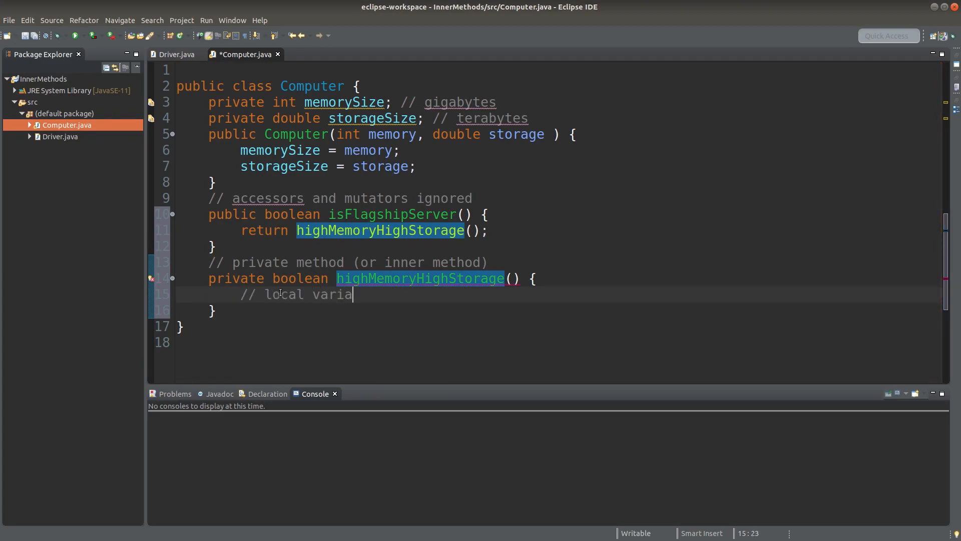
{"action": "type", "text": "bles"}
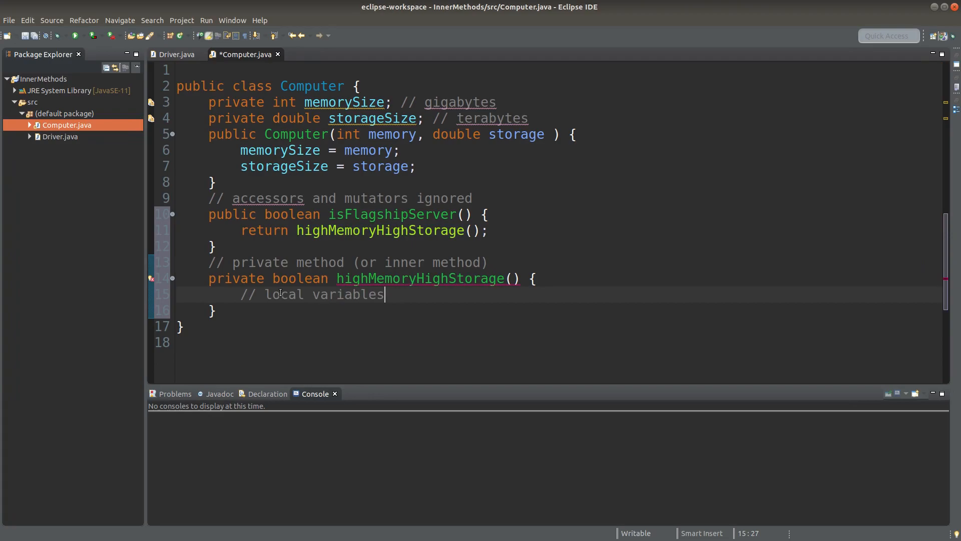
{"action": "type", "text": "used"}
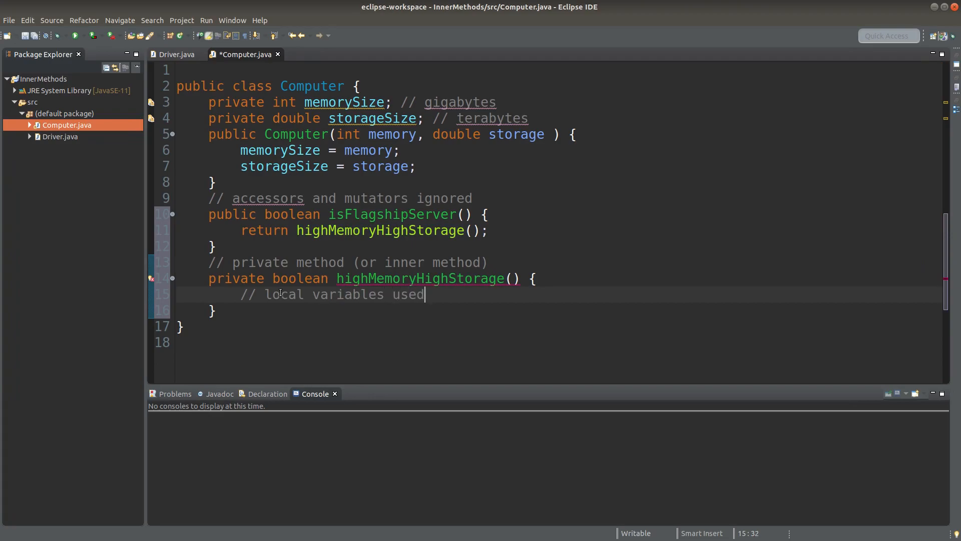
{"action": "type", "text": "."}
{"action": "type", "text": "// scope is in"}
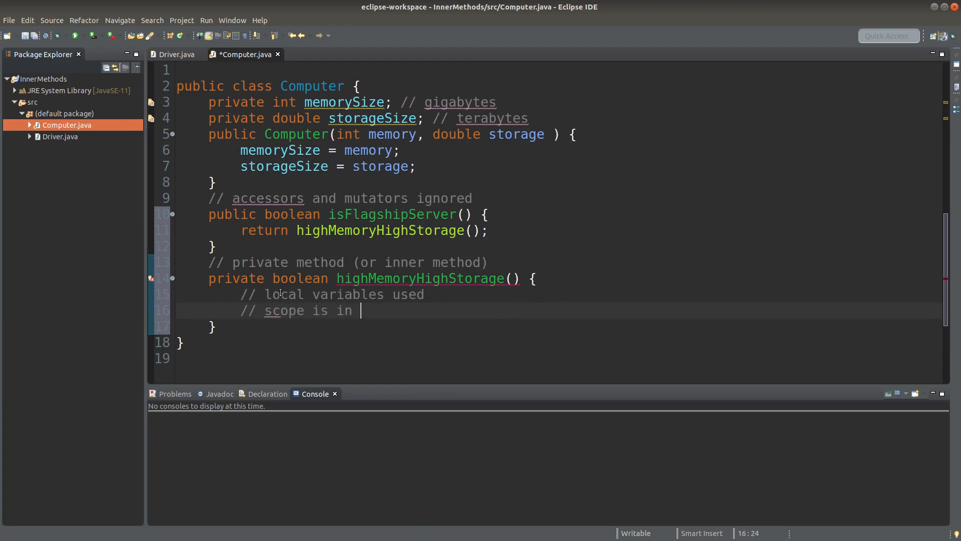
{"action": "type", "text": "this function only"}
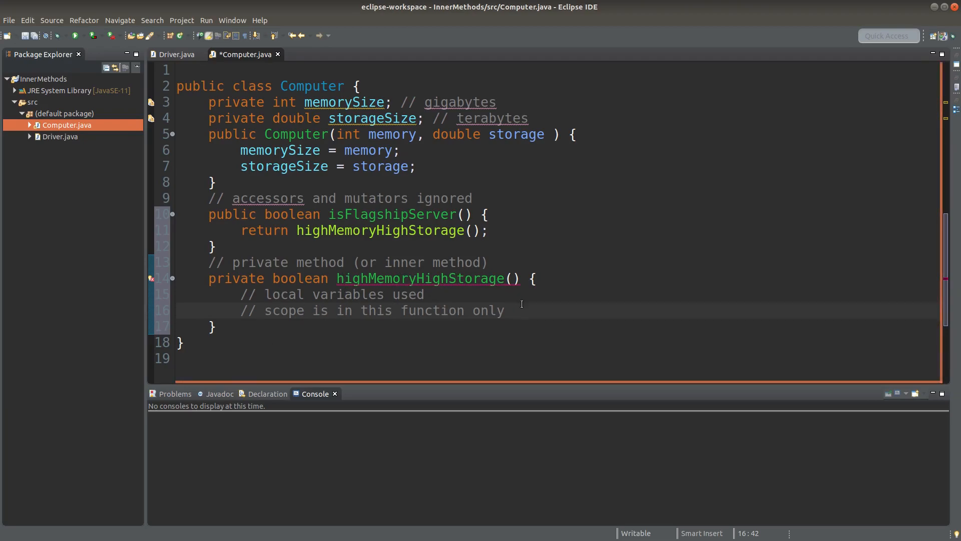
Declare int largeMemory = 64 and double largeSize = 12.0 inside highMemoryHighStorage
{"action": "type", "text": "int"}
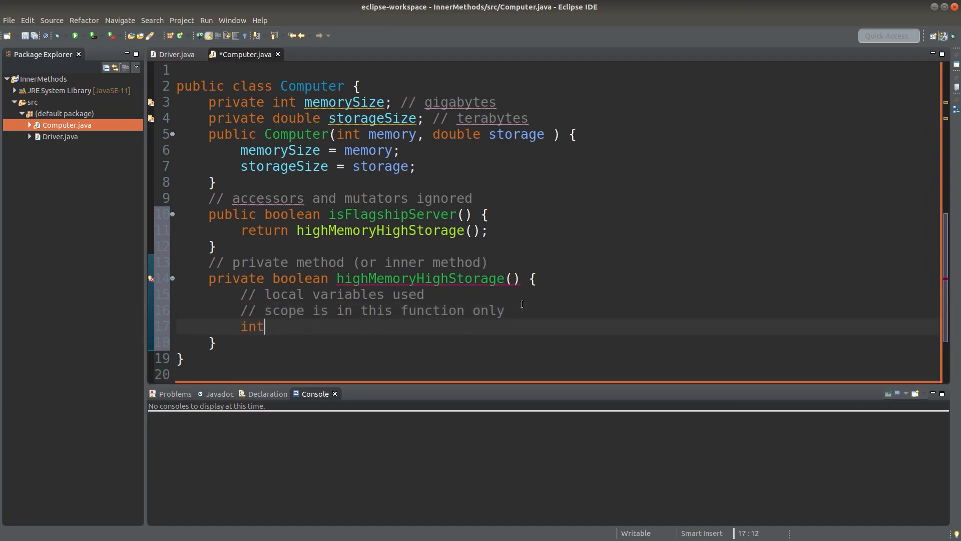
{"action": "type", "text": "largeMemo"}
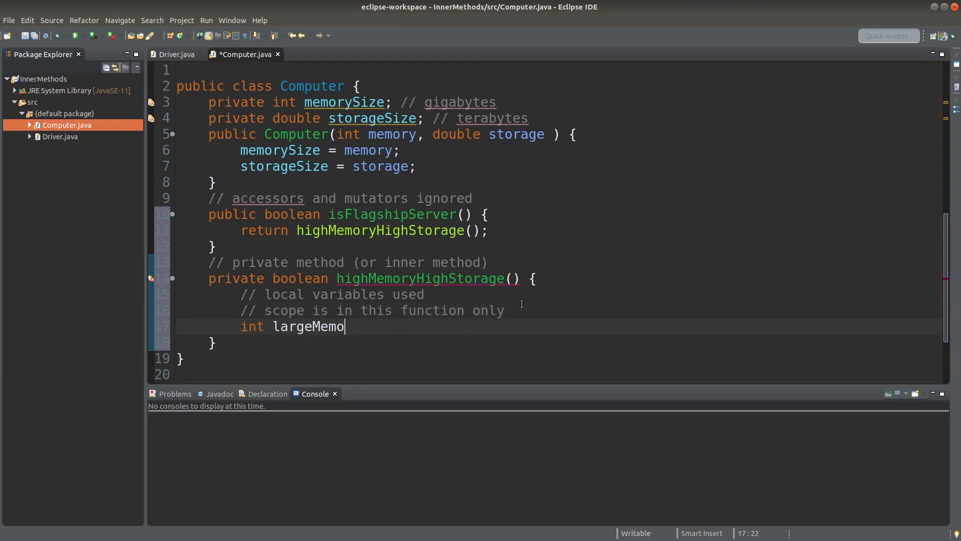
{"action": "type", "text": "ry ="}
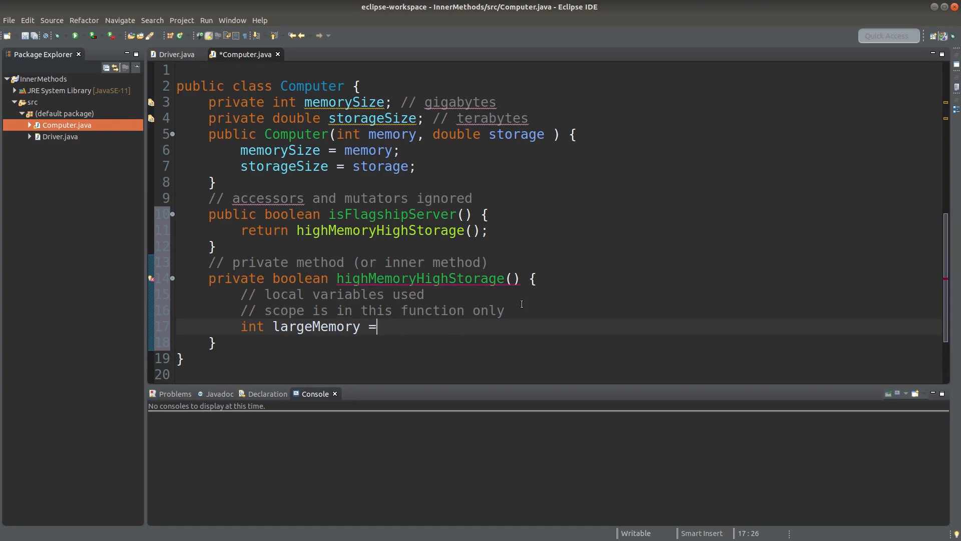
{"action": "type", "text": "64;"}
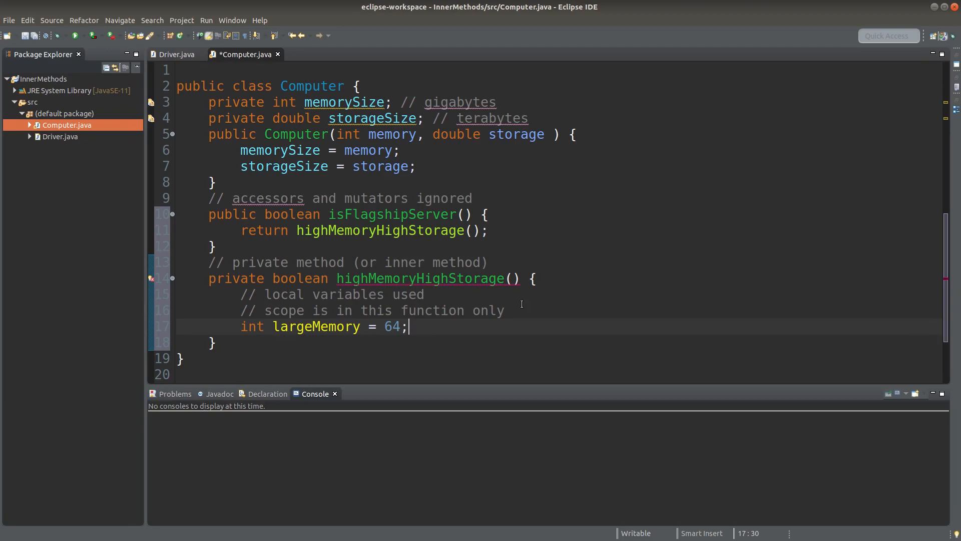
{"action": "type", "text": "double"}
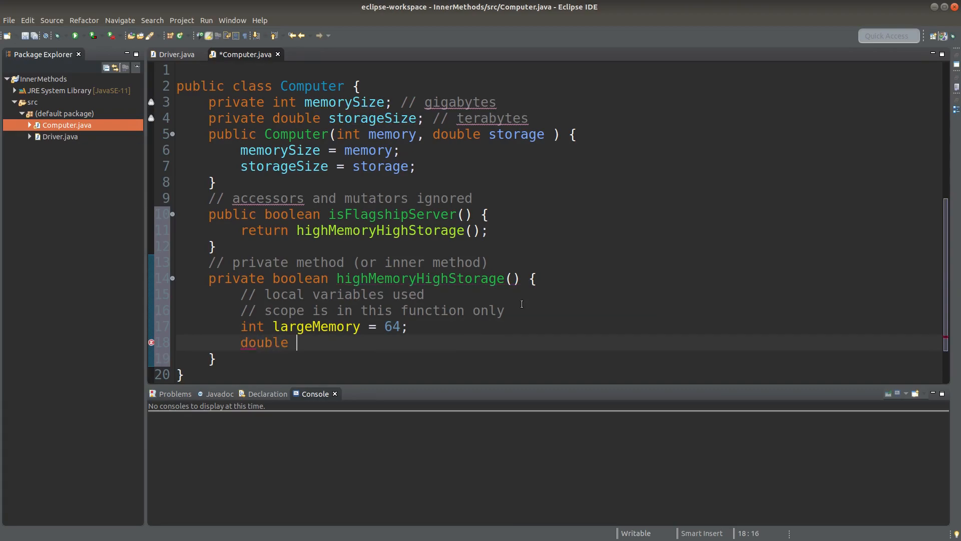
{"action": "type", "text": "largeSize"}
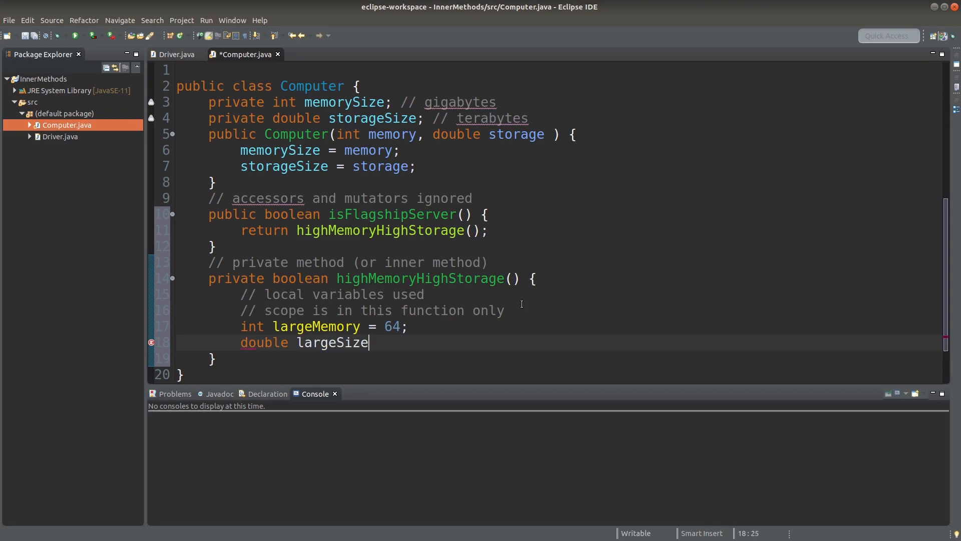
{"action": "type", "text": "= 12.0;"}
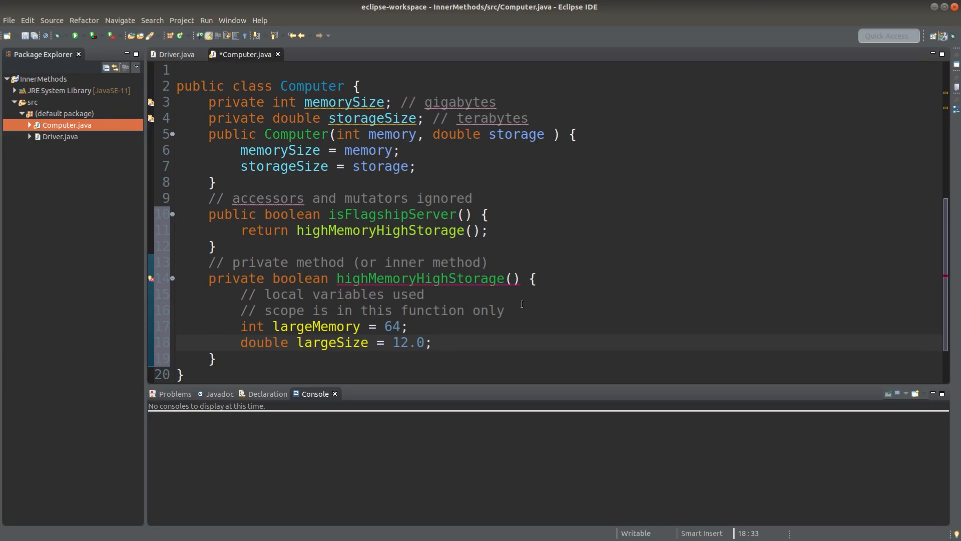
{"action": "left_click", "coordinate": [433, 342]}
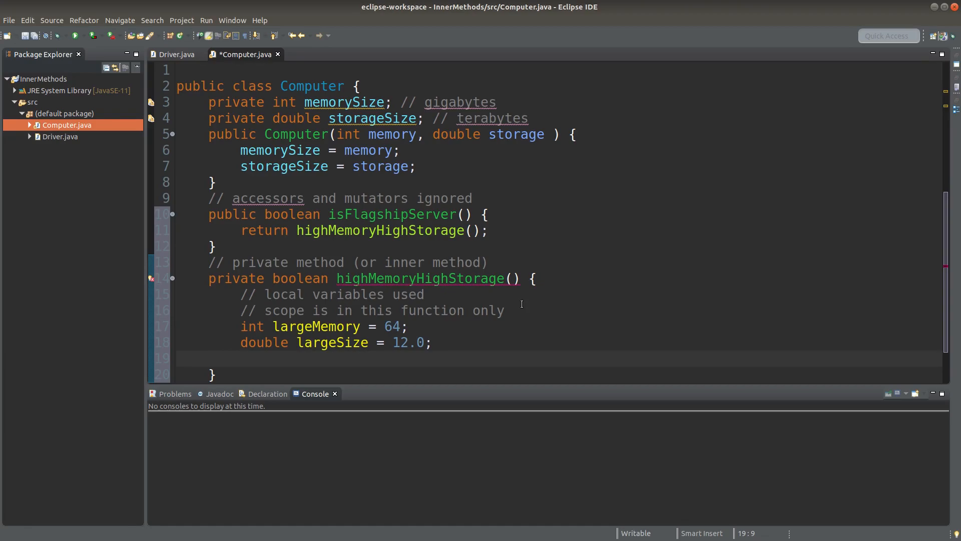
Add 'return memorySize > largeMemory && storageSize > largeSize;' to highMemoryHighStorage
{"action": "type", "text": "return me"}
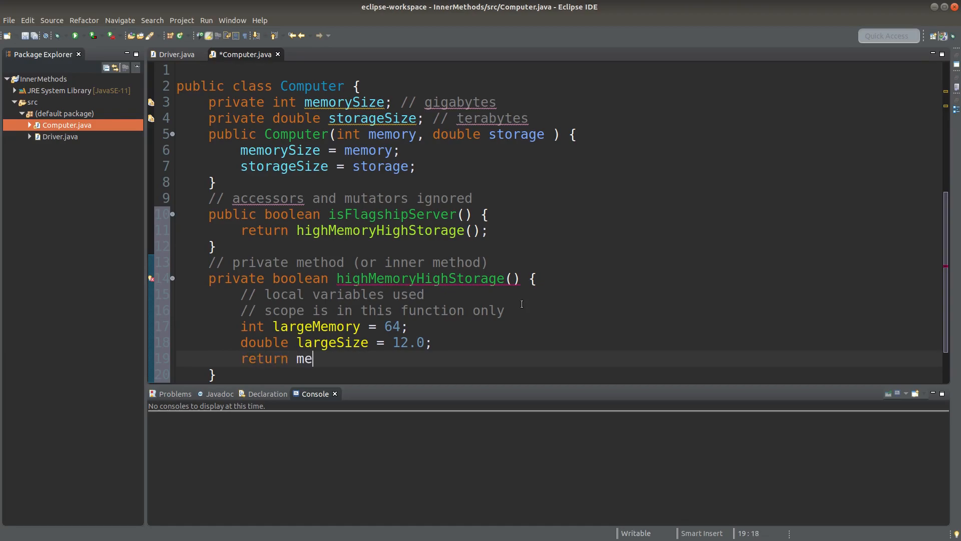
{"action": "type", "text": "morySize > largeMem"}
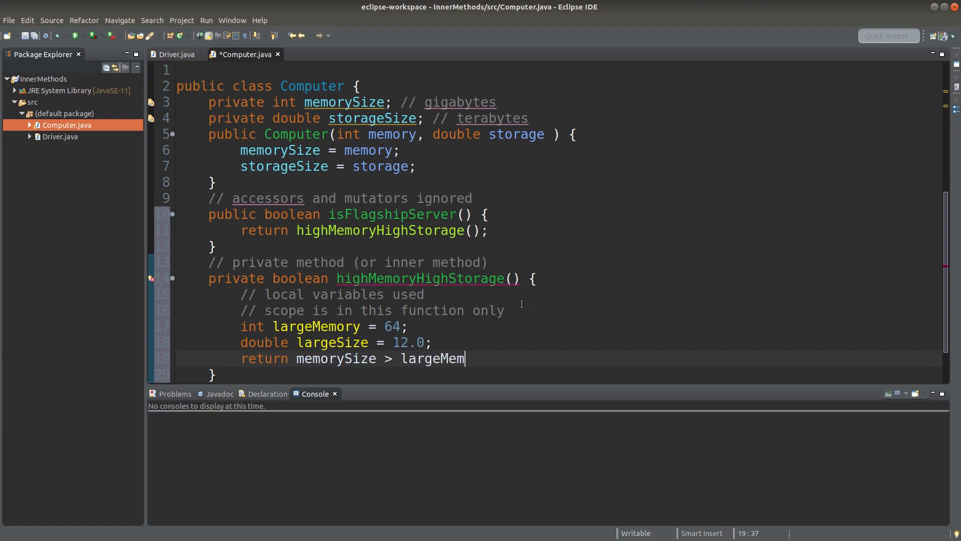
{"action": "type", "text": "ory"}
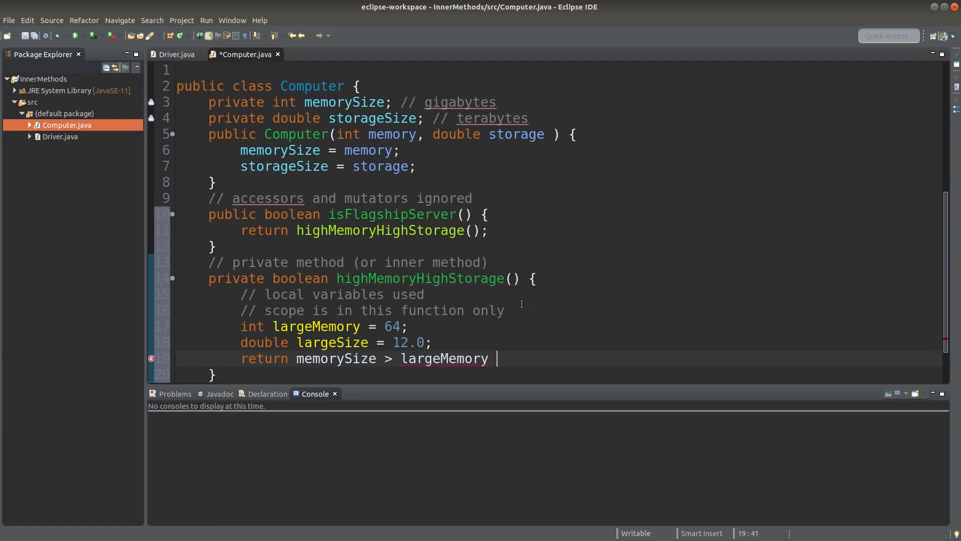
{"action": "type", "text": "&& storage"}
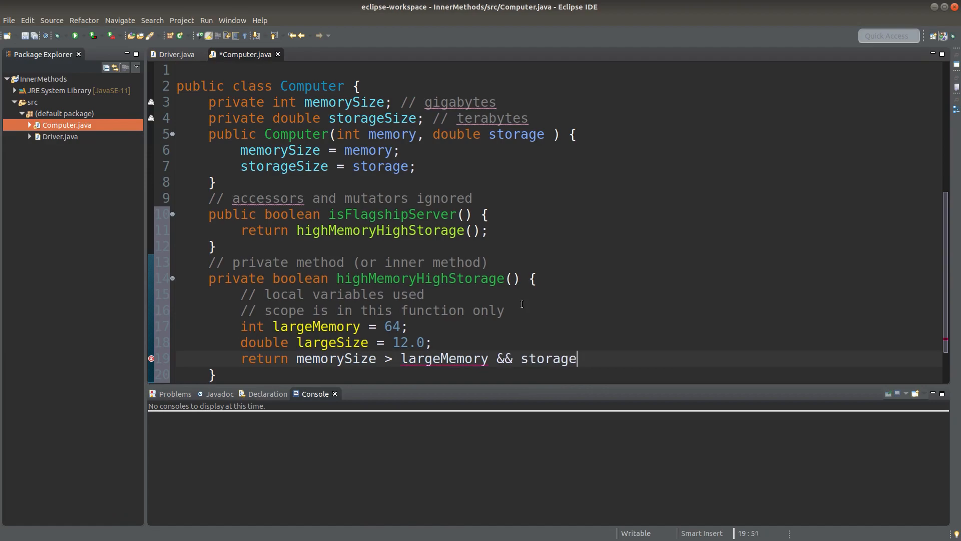
{"action": "type", "text": "Size"}
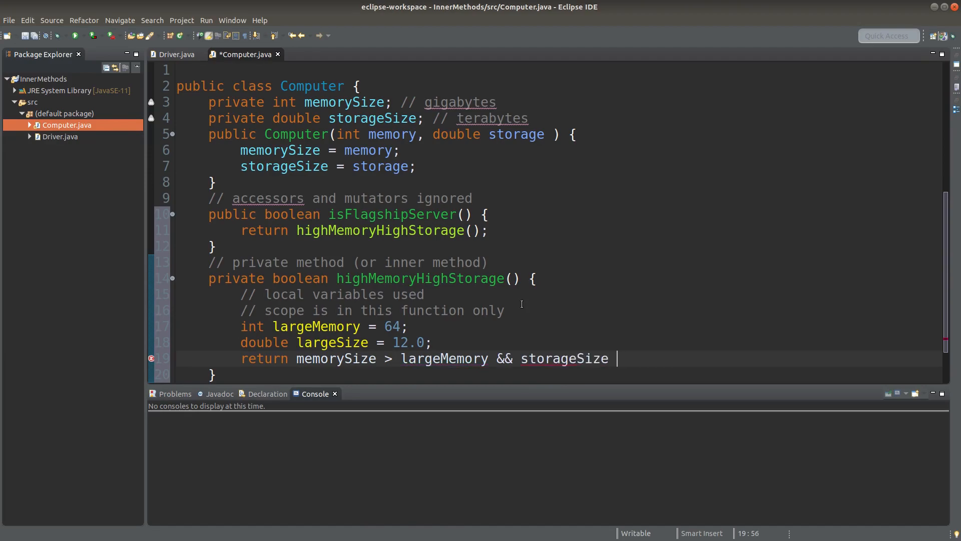
{"action": "type", "text": "> large"}
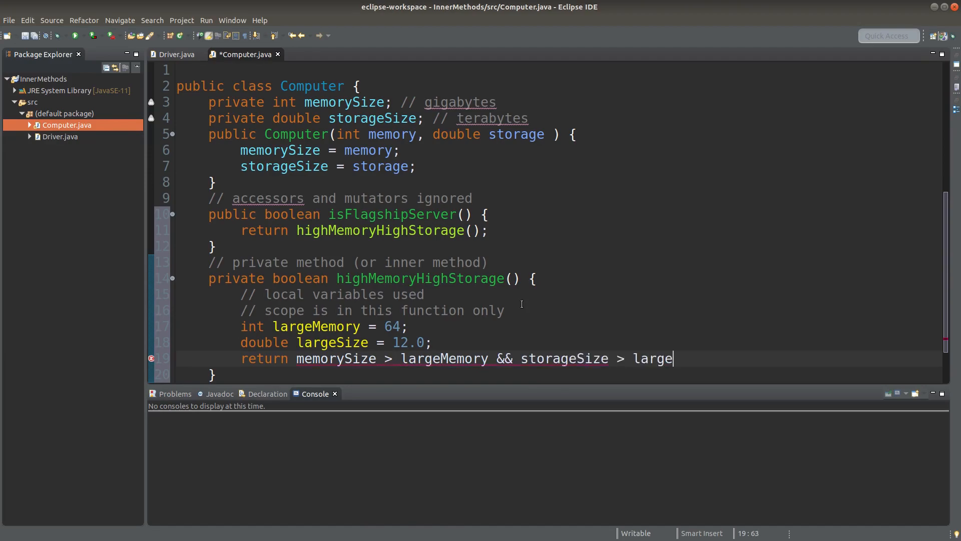
{"action": "type", "text": "Size;"}
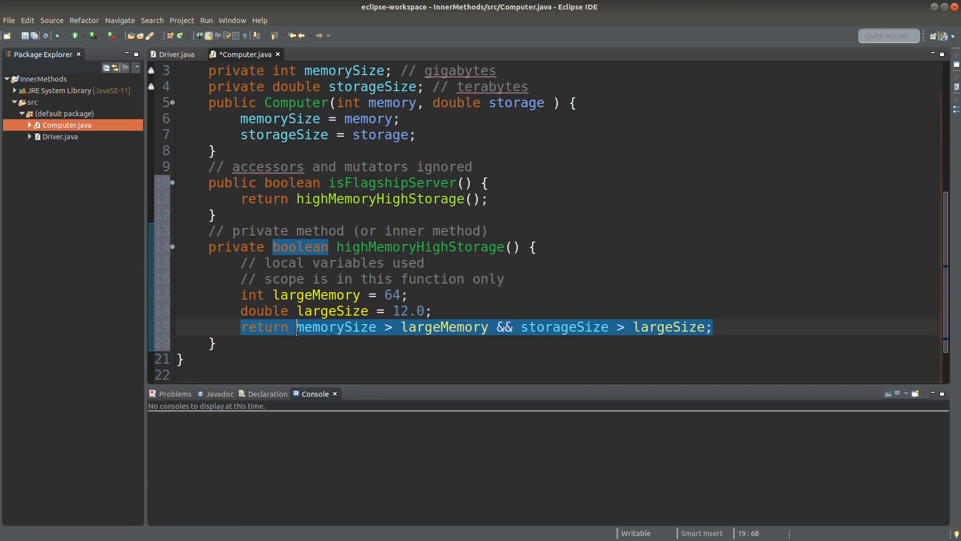
{"action": "left_click", "coordinate": [554, 327]}
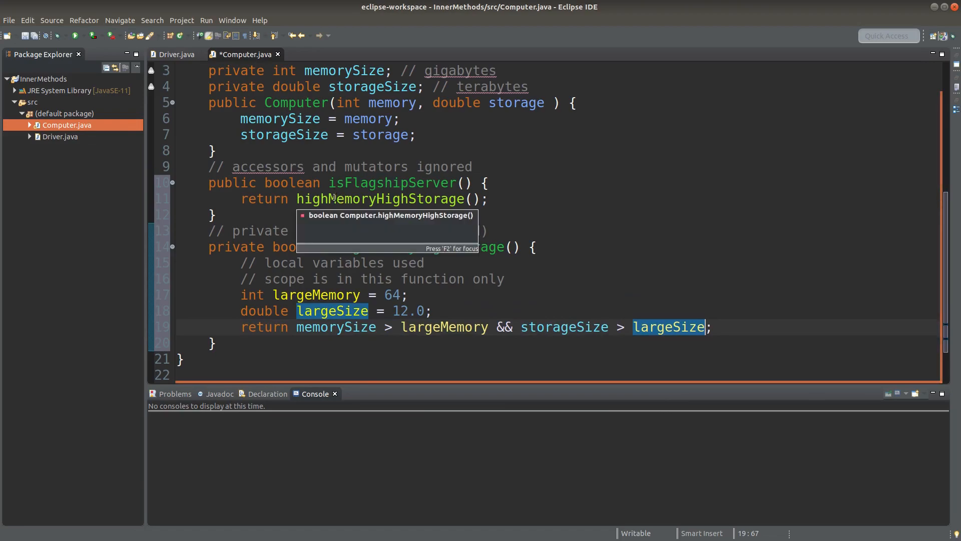
{"action": "left_click", "coordinate": [215, 342]}
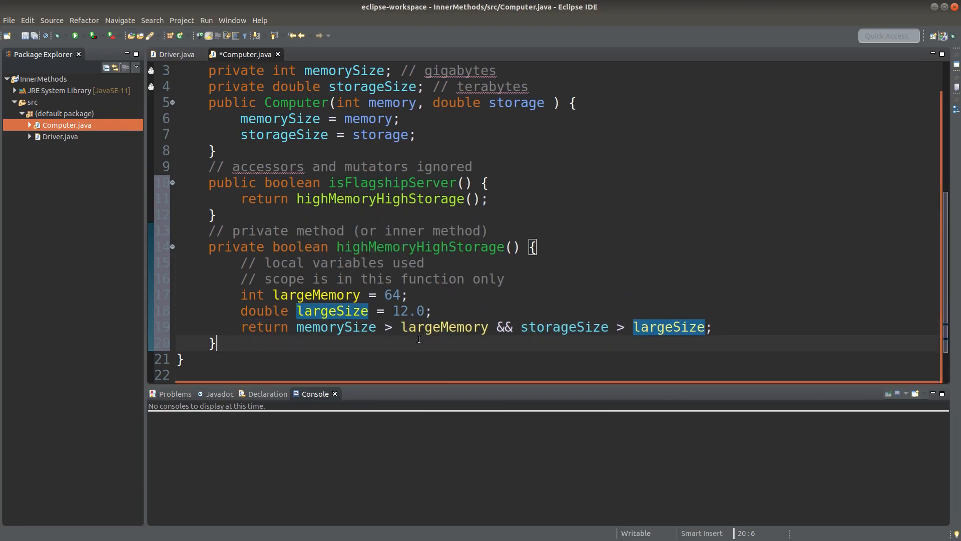
{"action": "left_click", "coordinate": [297, 327]}
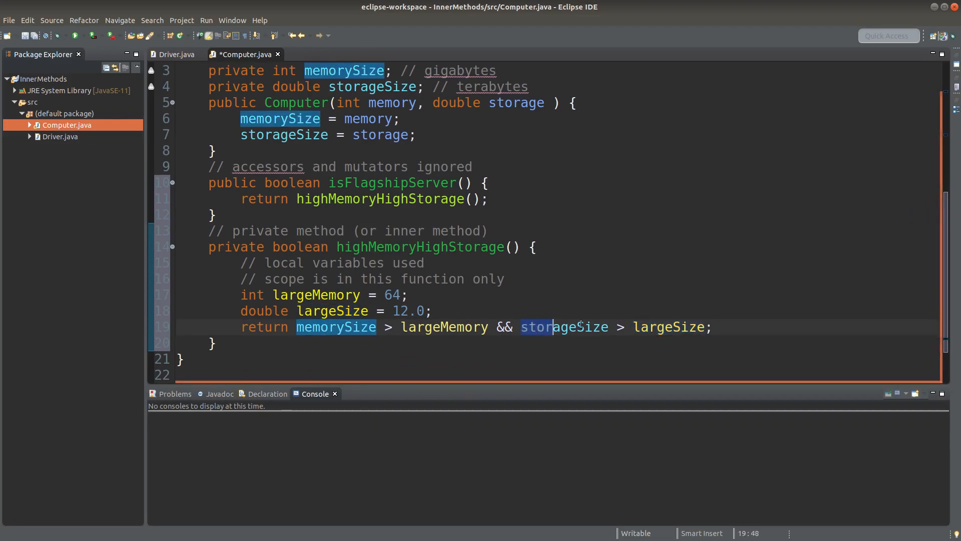
{"action": "left_click_drag", "start_coordinate": [553, 327], "coordinate": [705, 327]}
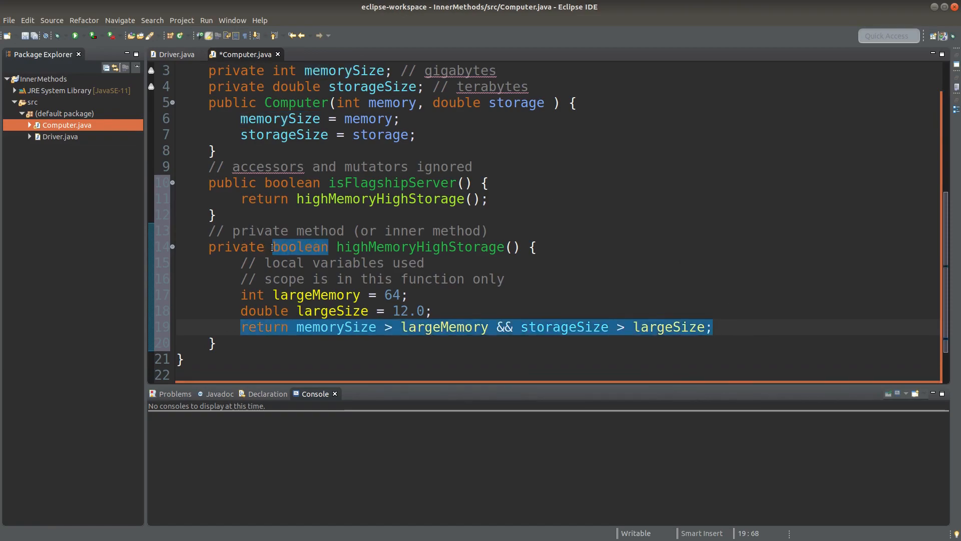
{"action": "left_click", "coordinate": [328, 247]}
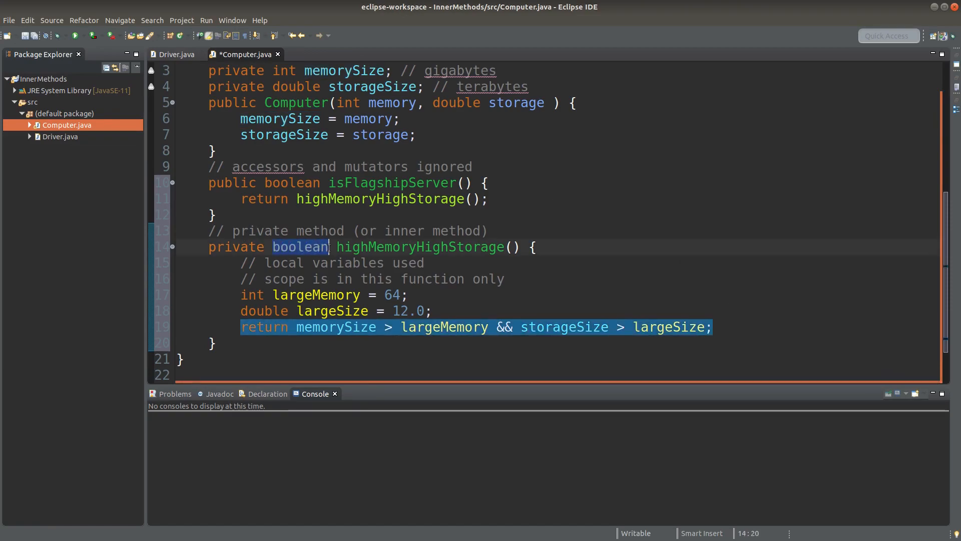
{"action": "double_click", "coordinate": [300, 247]}
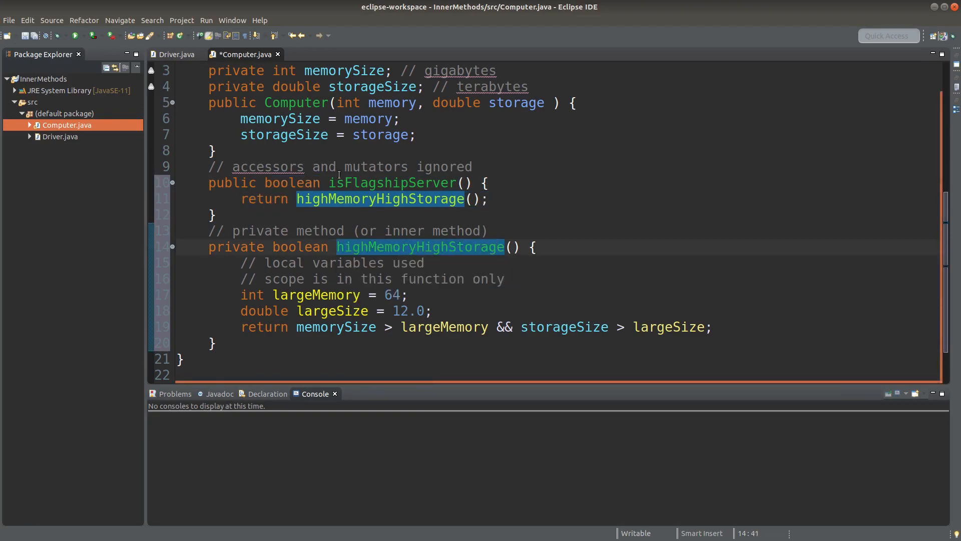
Save Computer.java and show Driver.java in a split below it
{"action": "key", "text": "ctrl+s"}
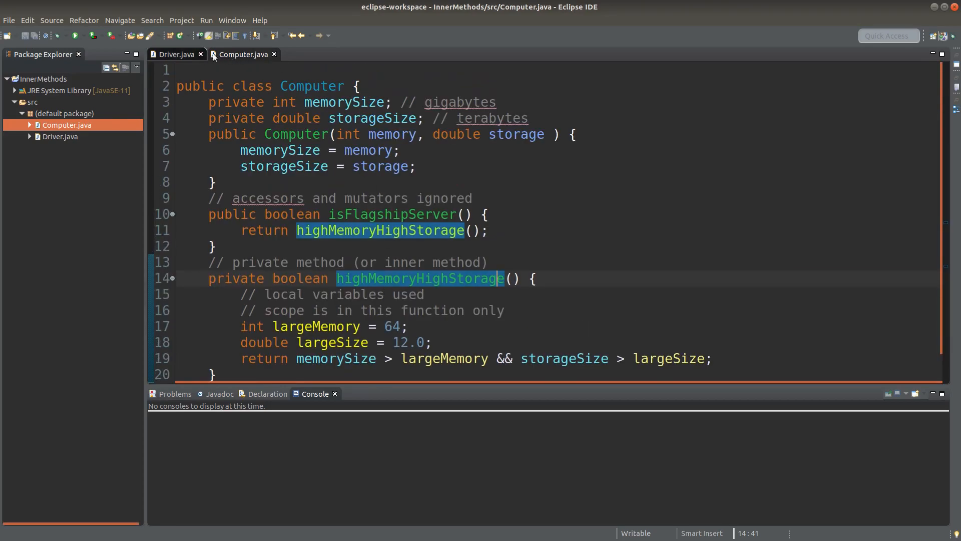
{"action": "left_click", "coordinate": [243, 54]}
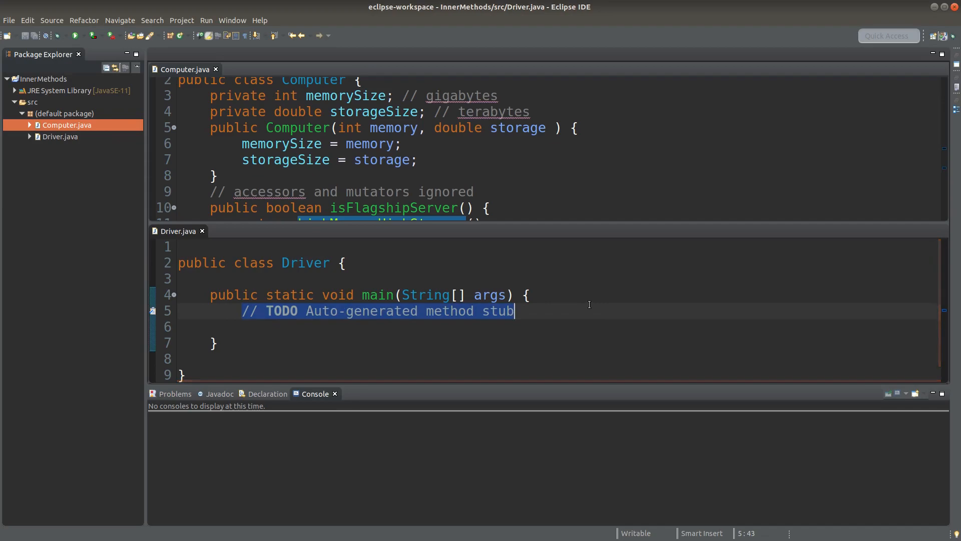
Replace main's TODO stub with 'Computer server1 = new Computer(32, 10.0);'
{"action": "type", "text": "Computer"}
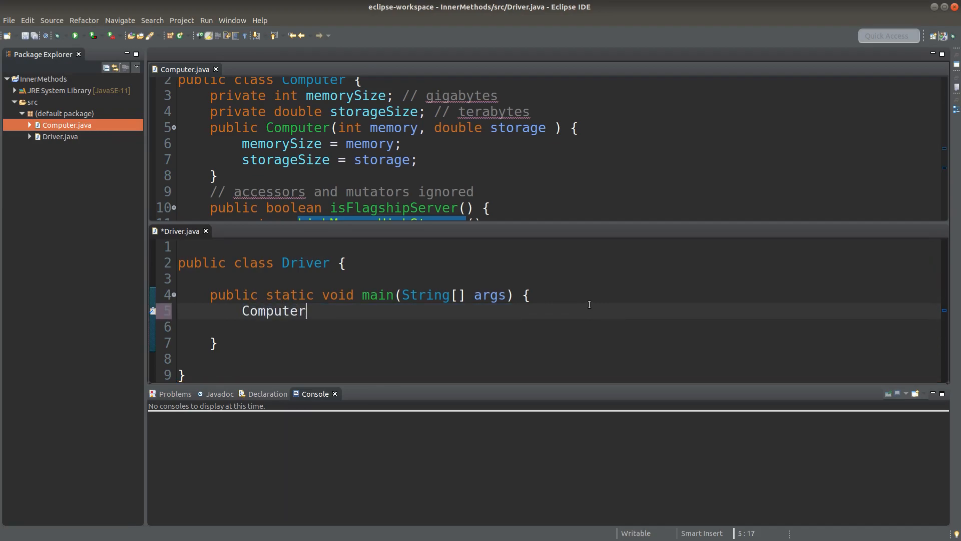
{"action": "type", "text": "server1"}
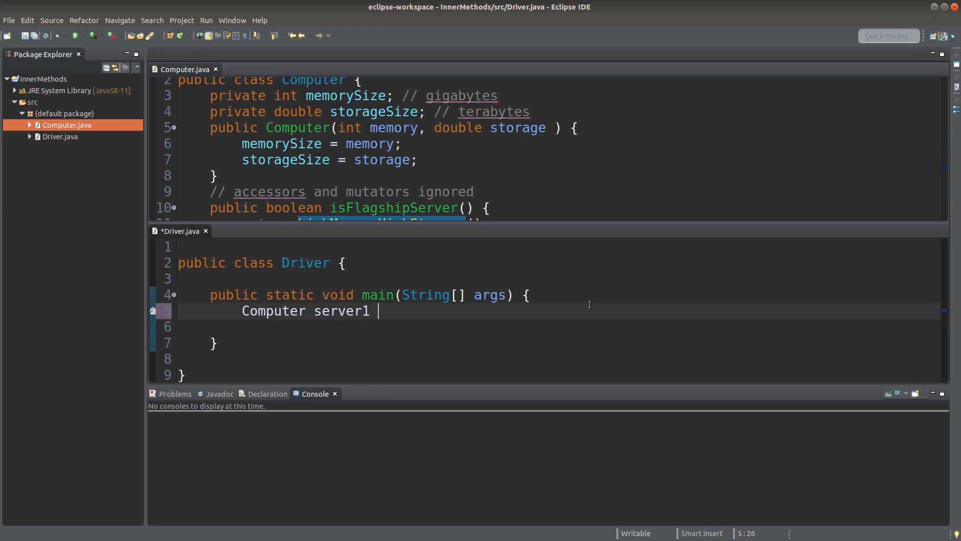
{"action": "type", "text": "= new"}
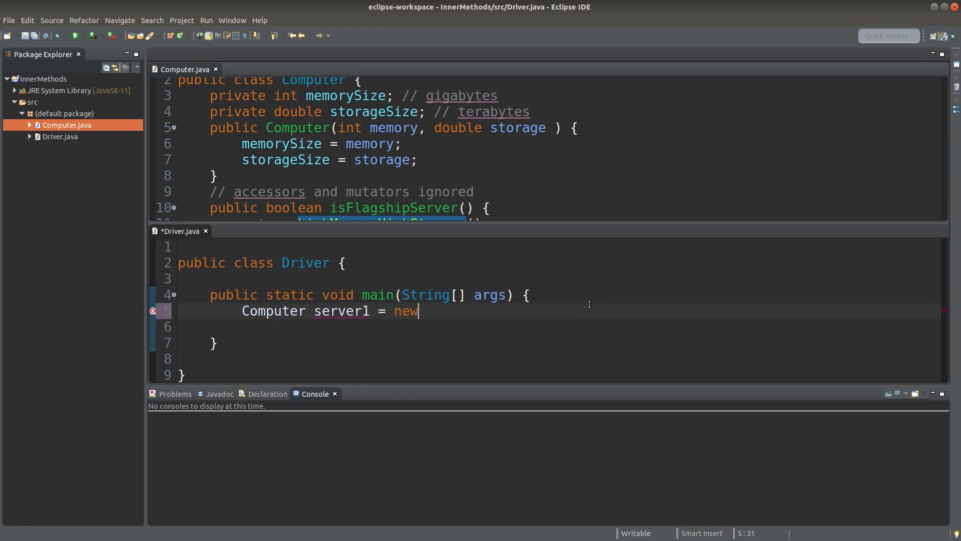
{"action": "type", "text": "Computer()"}
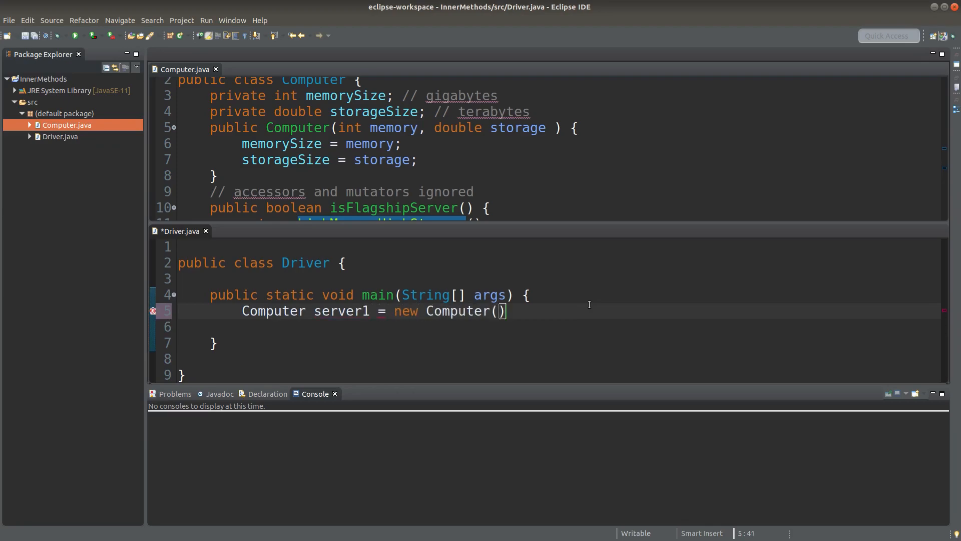
{"action": "type", "text": "32,"}
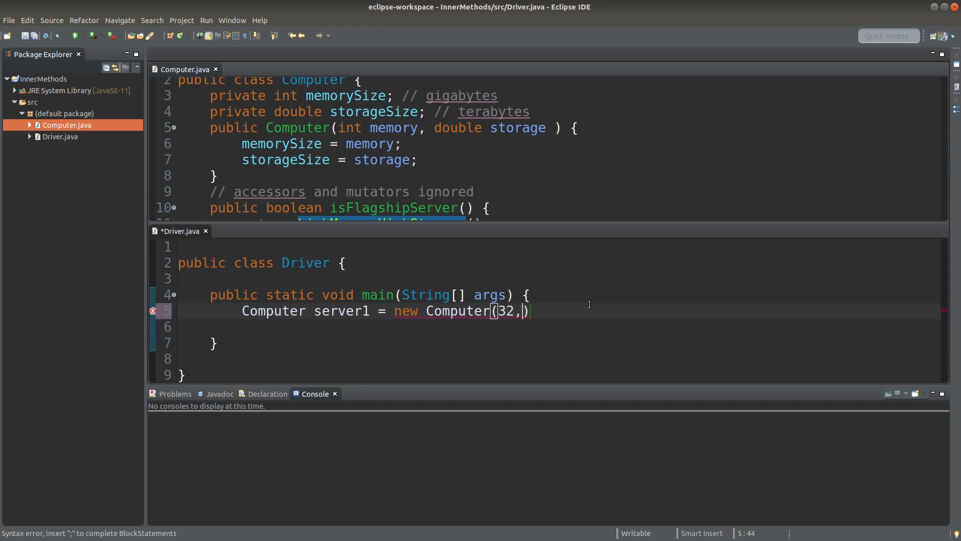
{"action": "type", "text": "10."}
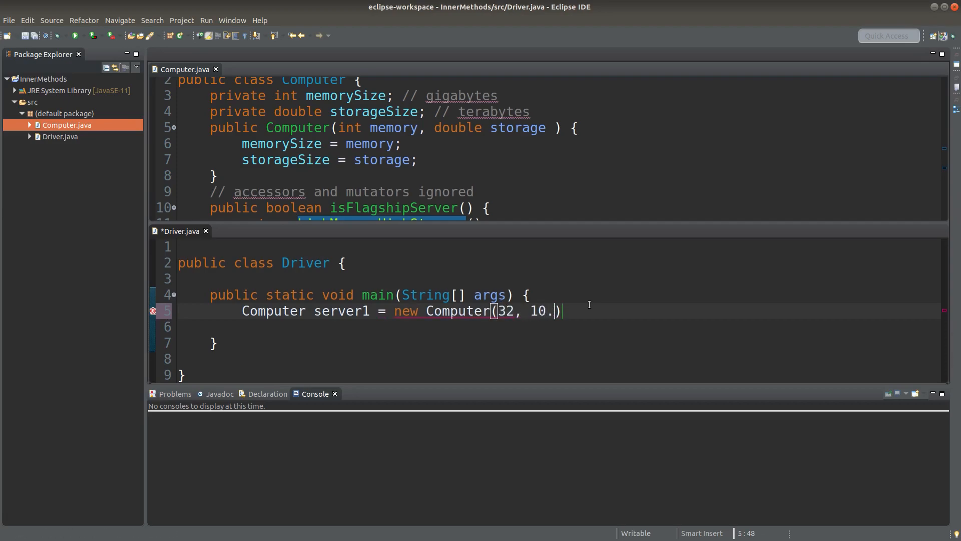
{"action": "type", "text": "0);"}
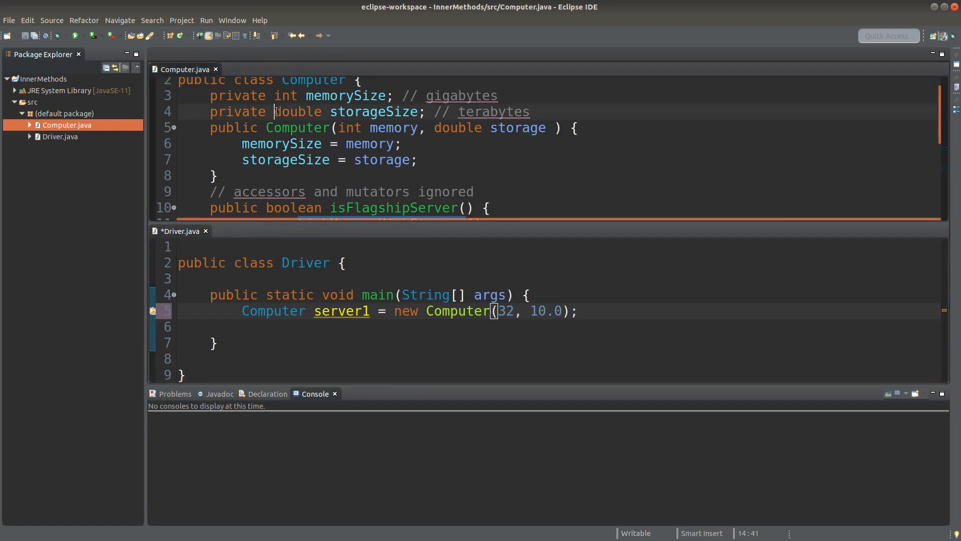
Add 'System.out.println(server1.isFlagshipServer());' to main and save Driver.java
{"action": "double_click", "coordinate": [298, 111]}
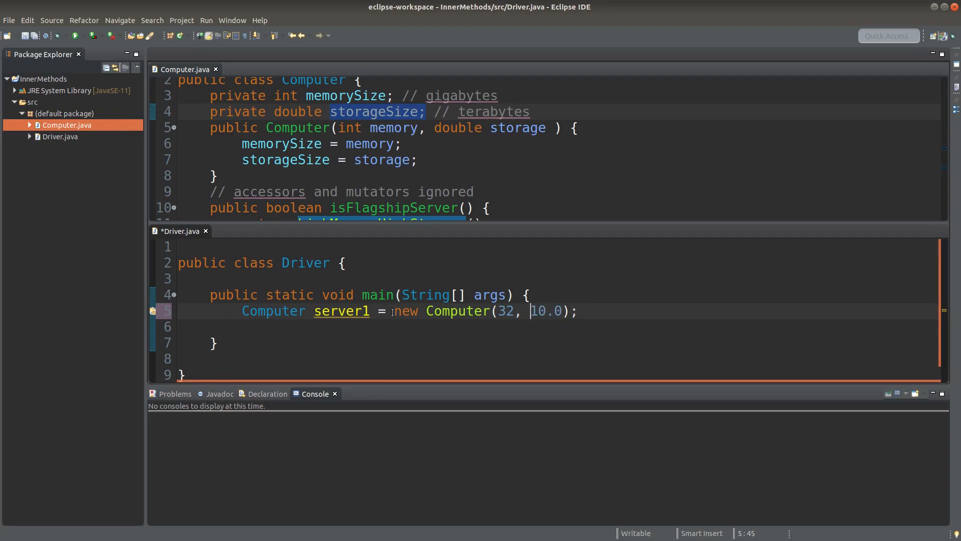
{"action": "left_click_drag", "start_coordinate": [395, 311], "coordinate": [579, 311]}
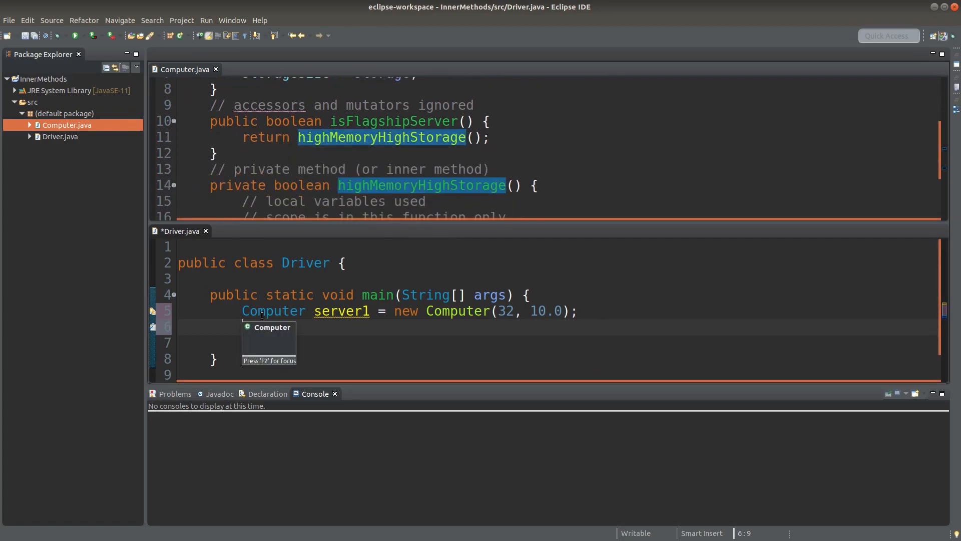
{"action": "type", "text": "System.out.pri"}
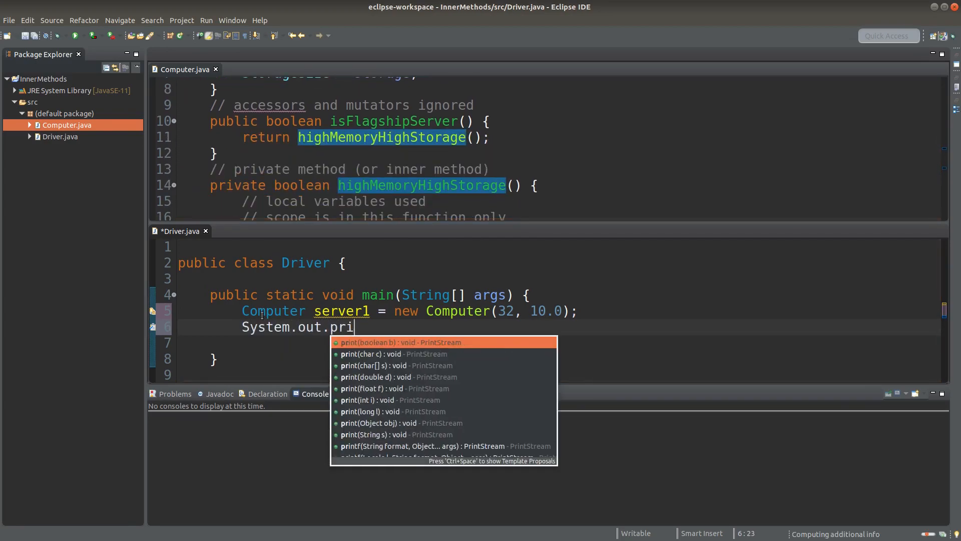
{"action": "type", "text": "ntln(server1.isFlagshipServer());"}
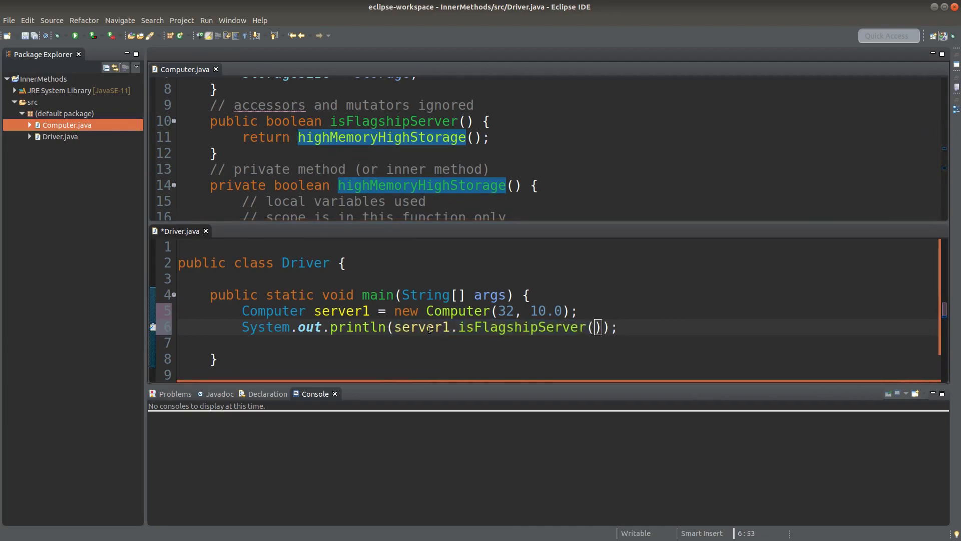
{"action": "double_click", "coordinate": [419, 327]}
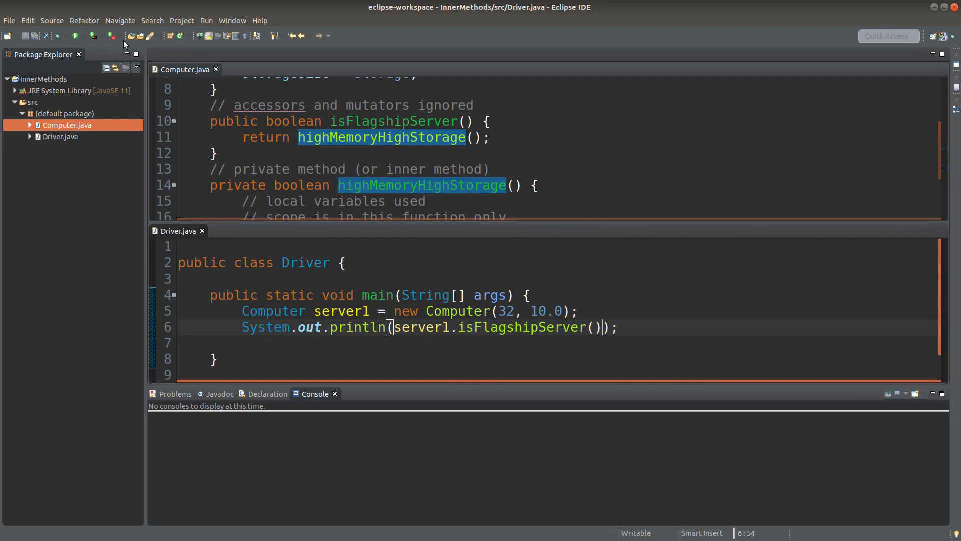
Run Driver and confirm the Console prints false
{"action": "left_click", "coordinate": [74, 35]}
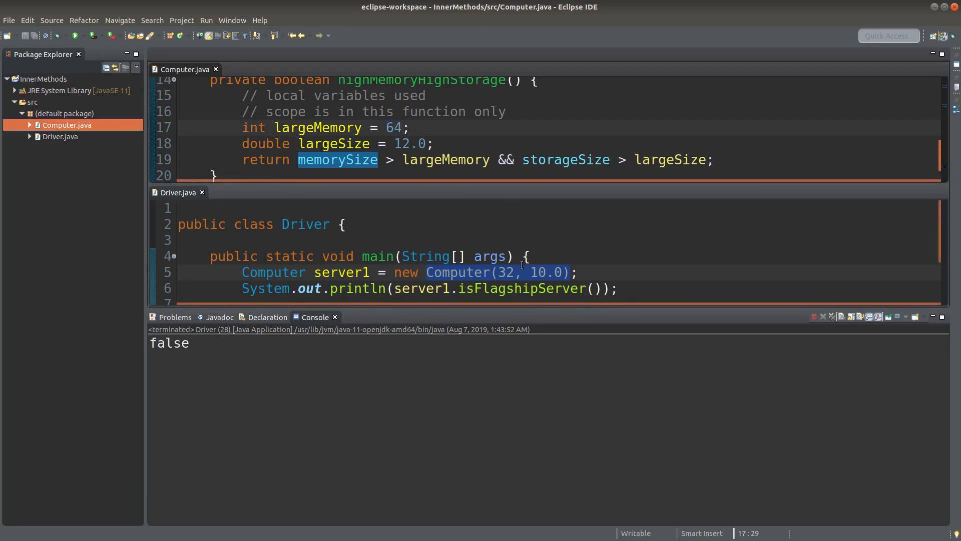
{"action": "left_click", "coordinate": [517, 273]}
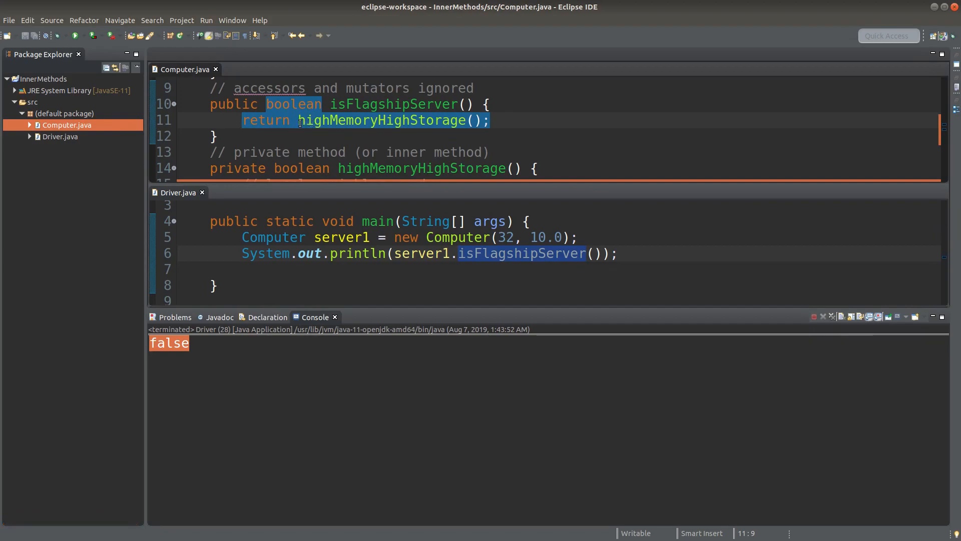
Scroll Computer.java down to highMemoryHighStorage and highlight its private modifier
{"action": "scroll", "scroll_direction": "down", "scroll_amount": 3}
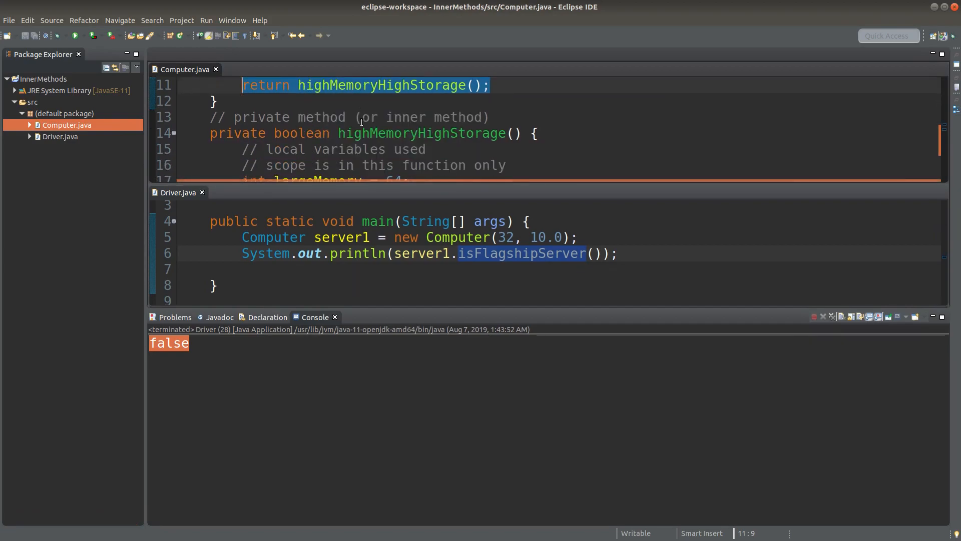
{"action": "scroll", "scroll_direction": "down", "scroll_amount": 3}
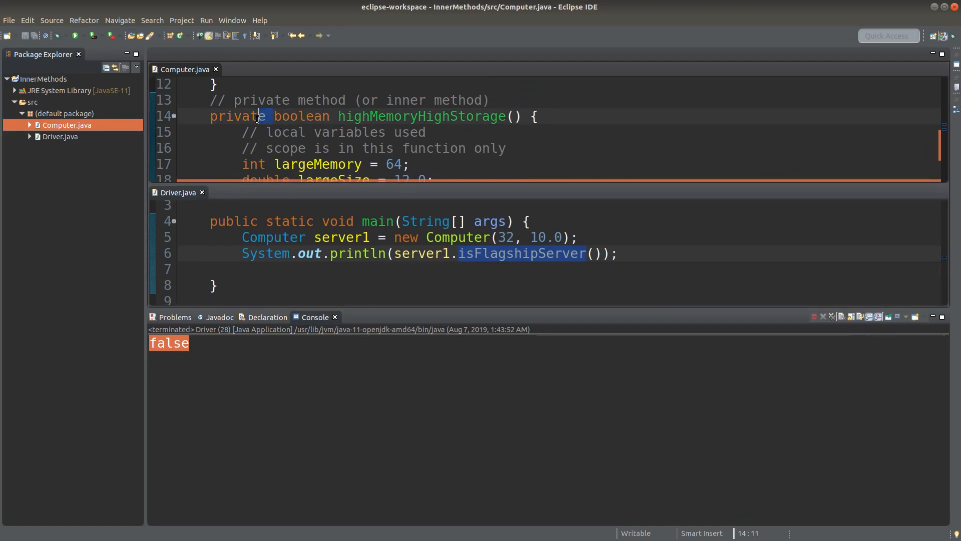
{"action": "double_click", "coordinate": [301, 116]}
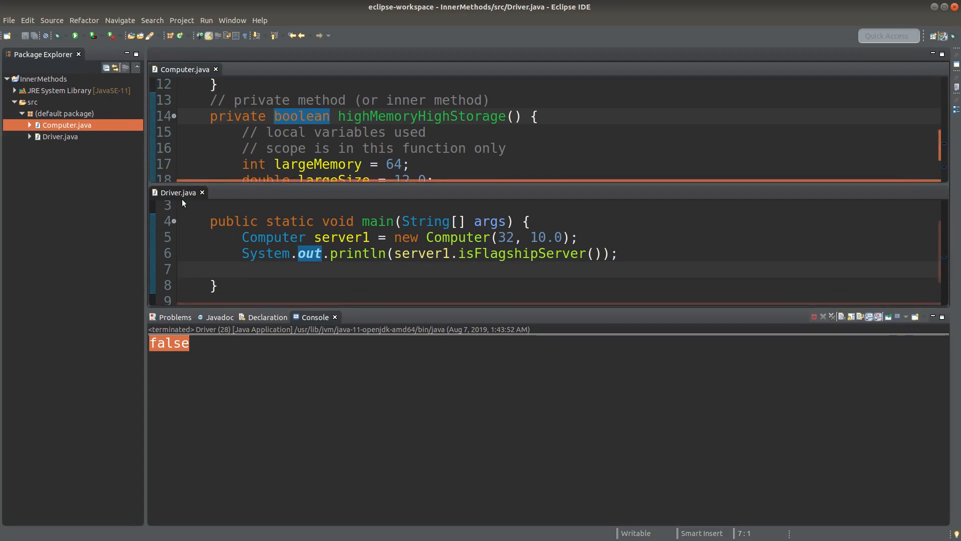
{"action": "mouse_move", "coordinate": [178, 192]}
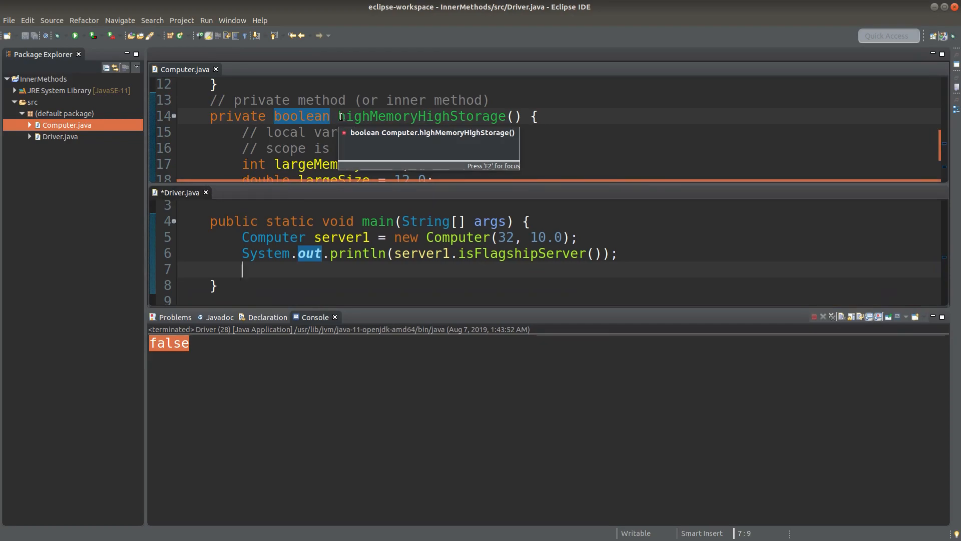
Add 'System.out.println(server1.highMemoryHighStorage());' on line 7, triggering the not-visible error
{"action": "type", "text": "System.out."}
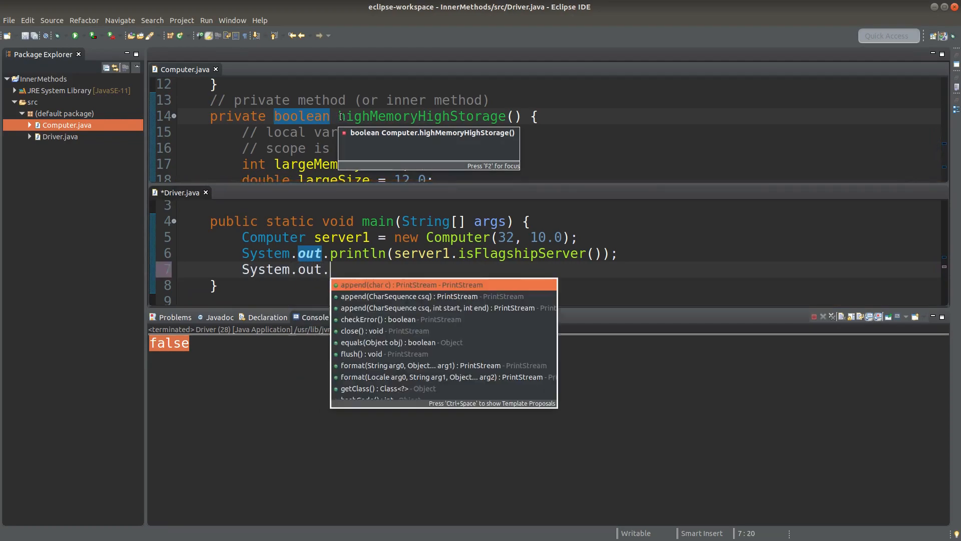
{"action": "type", "text": "println(sere"}
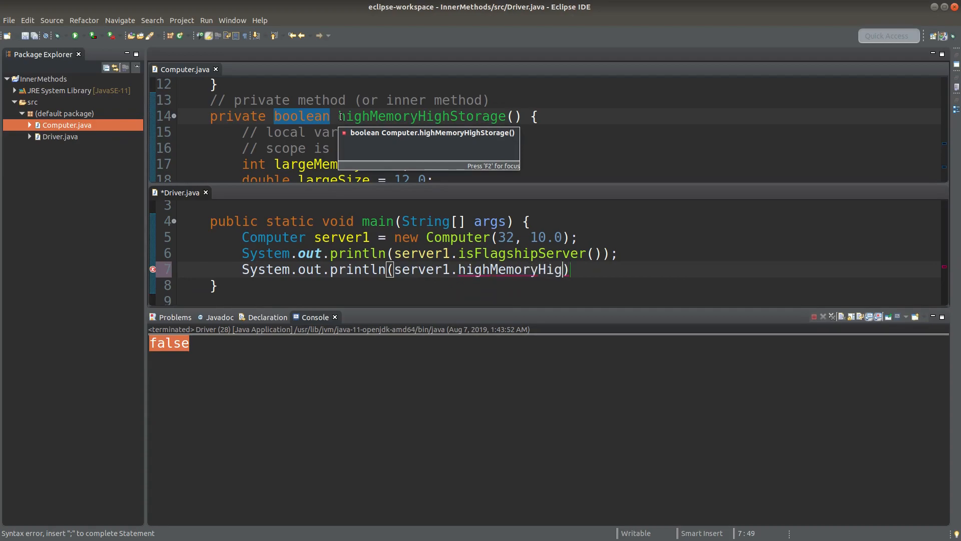
{"action": "type", "text": "hStorage()"}
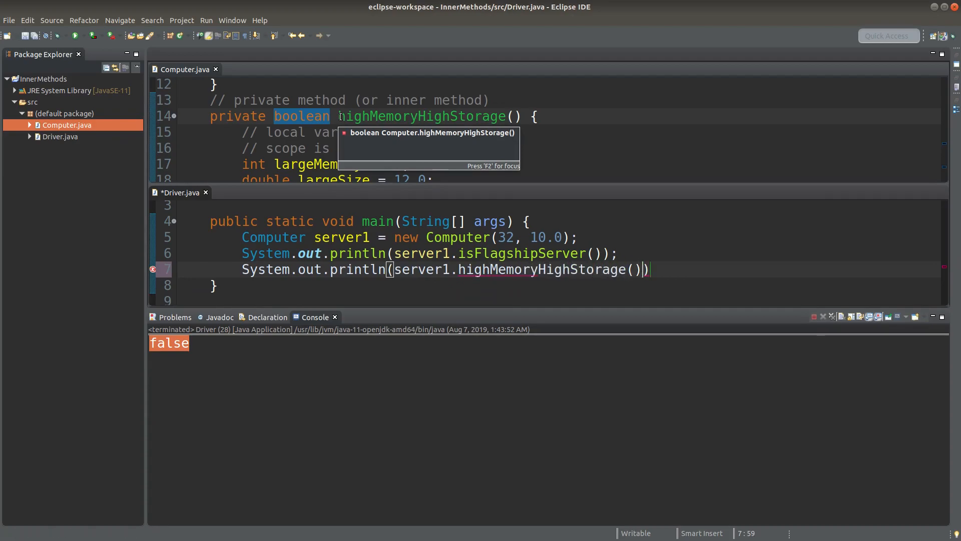
{"action": "type", "text": ";"}
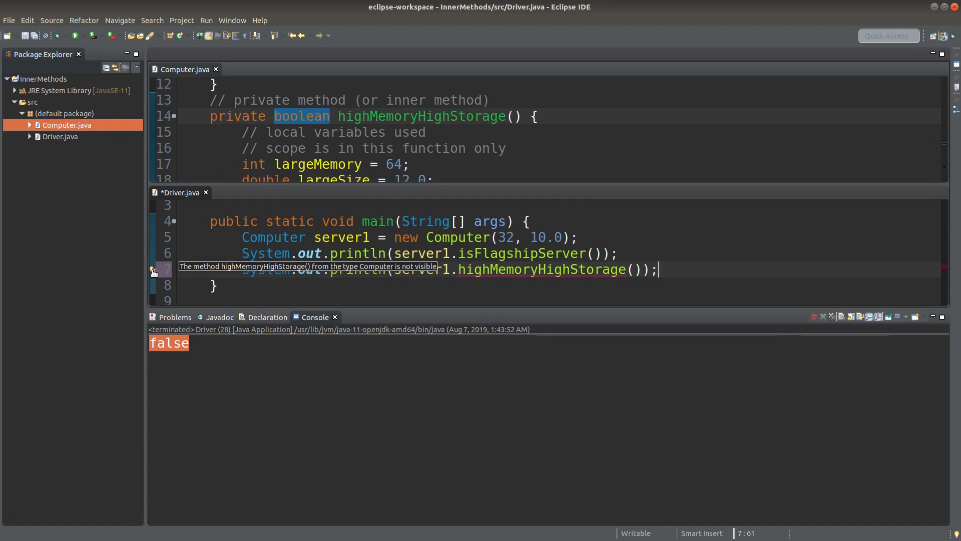
{"action": "mouse_move", "coordinate": [161, 205]}
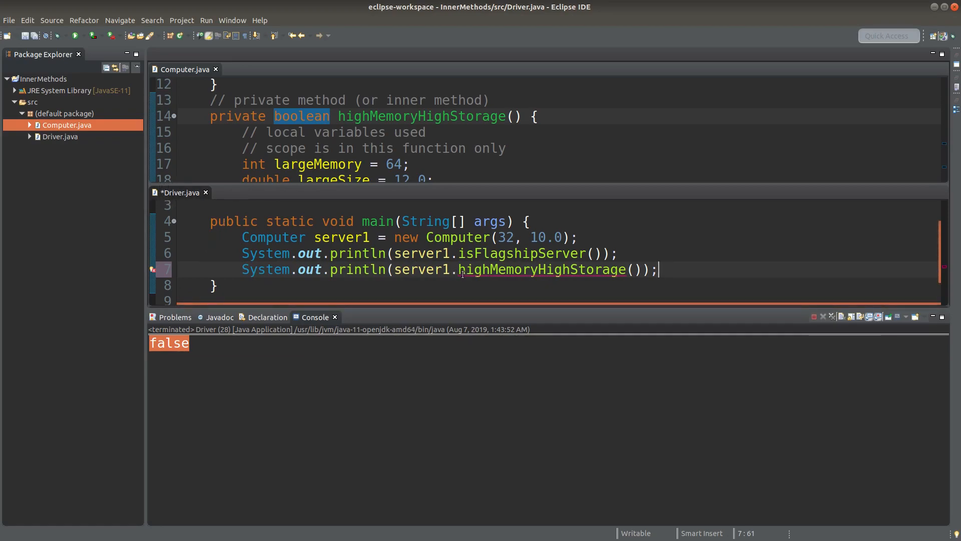
Trace the not-visible highMemoryHighStorage call to its private declaration and public caller in Computer.java
{"action": "double_click", "coordinate": [542, 270]}
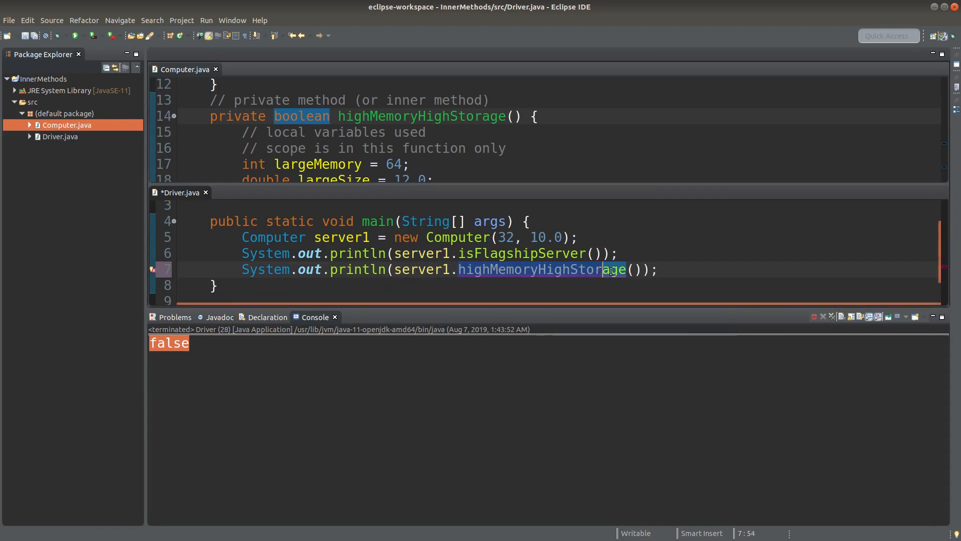
{"action": "left_click", "coordinate": [613, 270]}
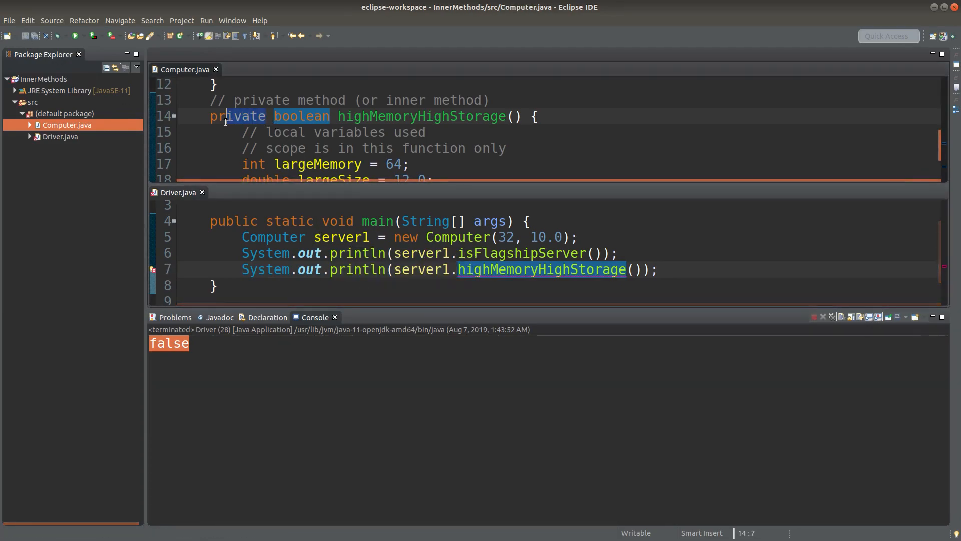
{"action": "left_click", "coordinate": [218, 116]}
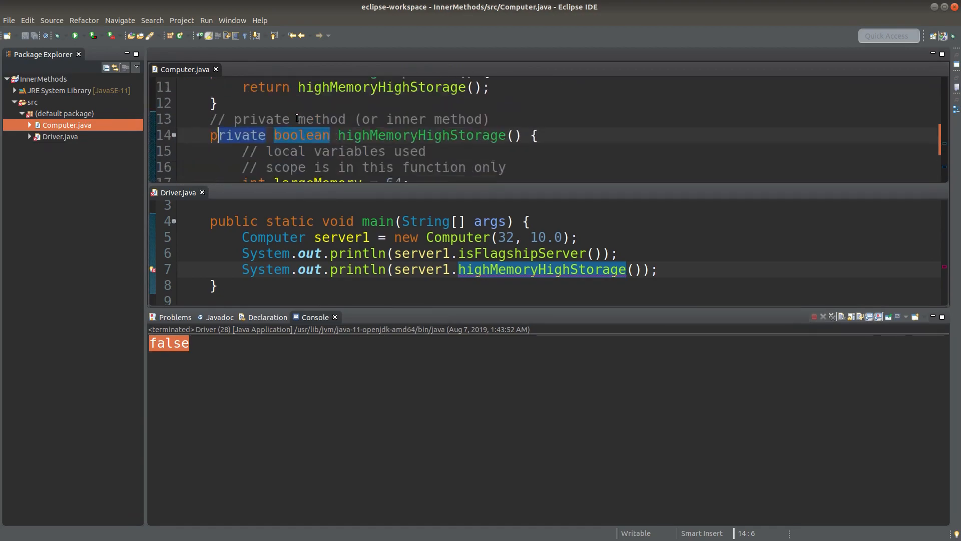
{"action": "scroll", "scroll_direction": "down", "scroll_amount": 3}
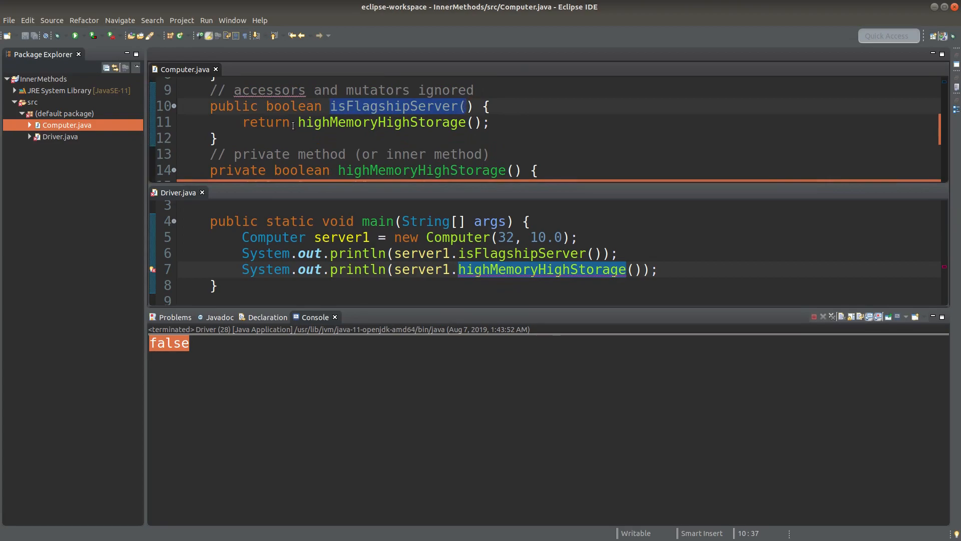
{"action": "left_click", "coordinate": [380, 122]}
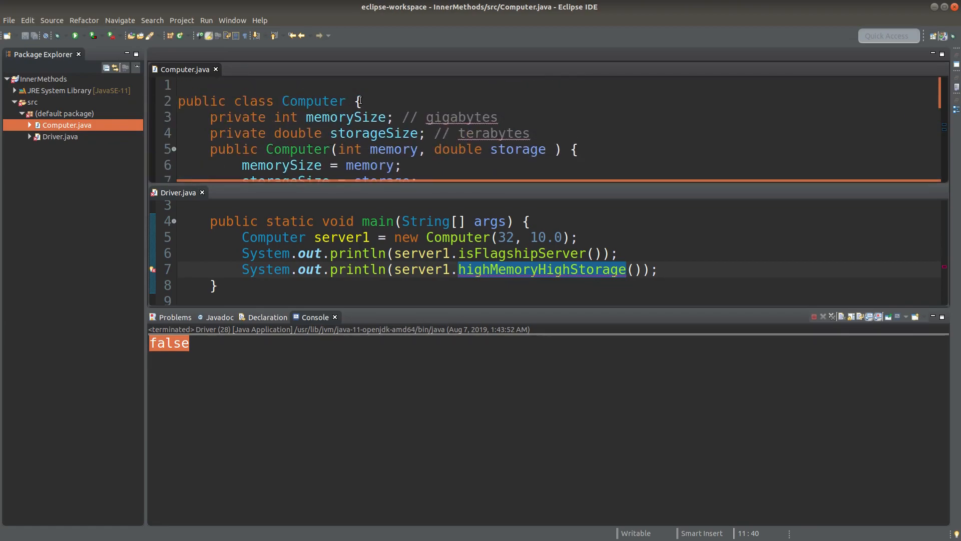
{"action": "scroll", "scroll_direction": "down", "scroll_amount": 3}
{"action": "type", "text": "//"}
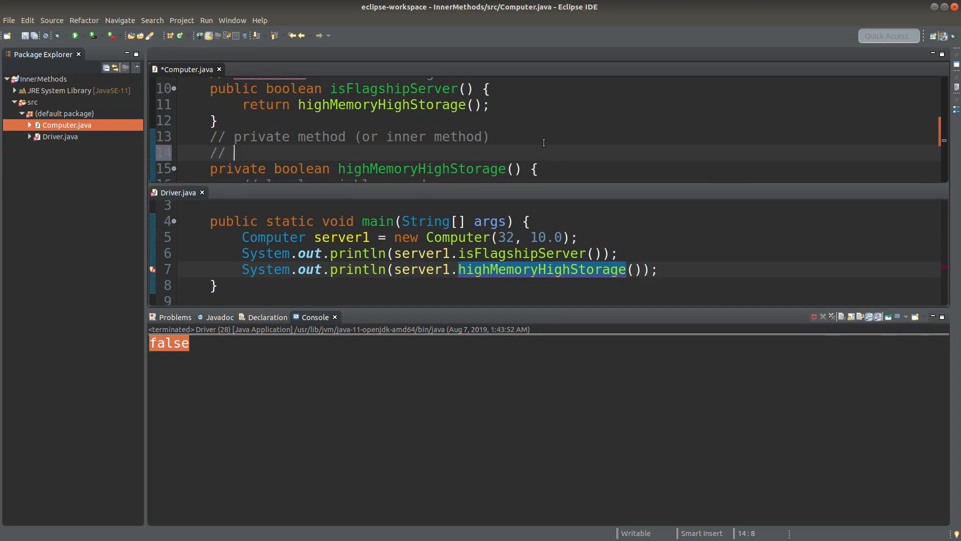
Write the comment 'for illustration only. Use just one method for this situation', correcting the wording
{"action": "type", "text": "for illust"}
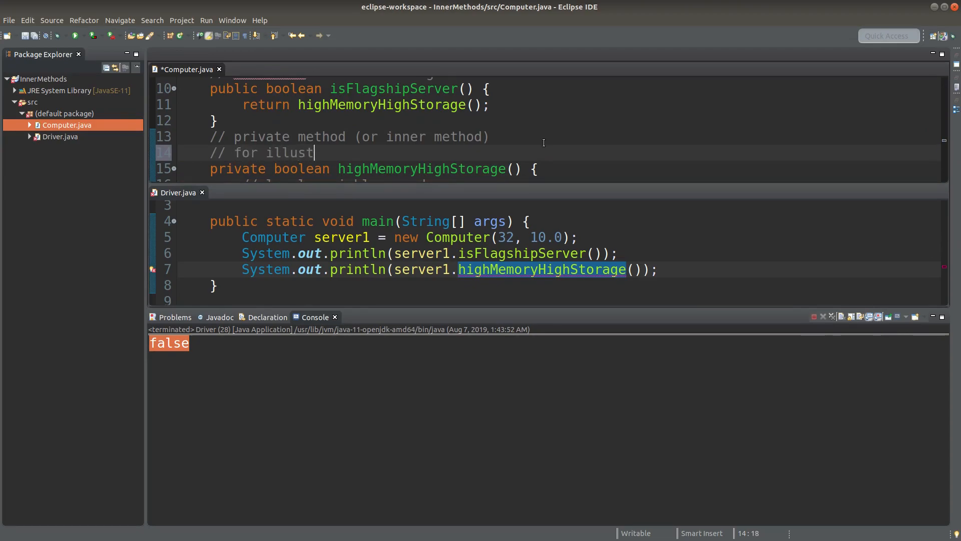
{"action": "type", "text": "ration only."}
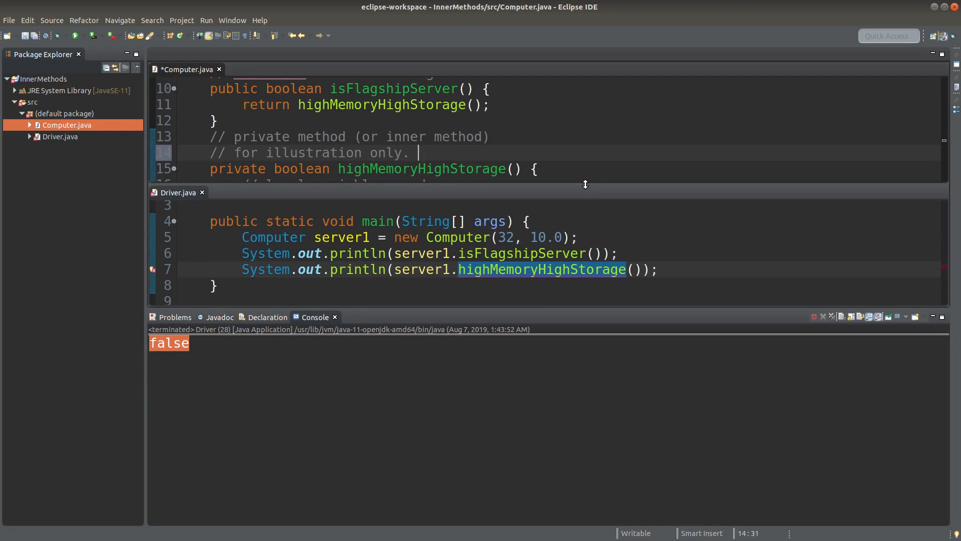
{"action": "type", "text": "Use one"}
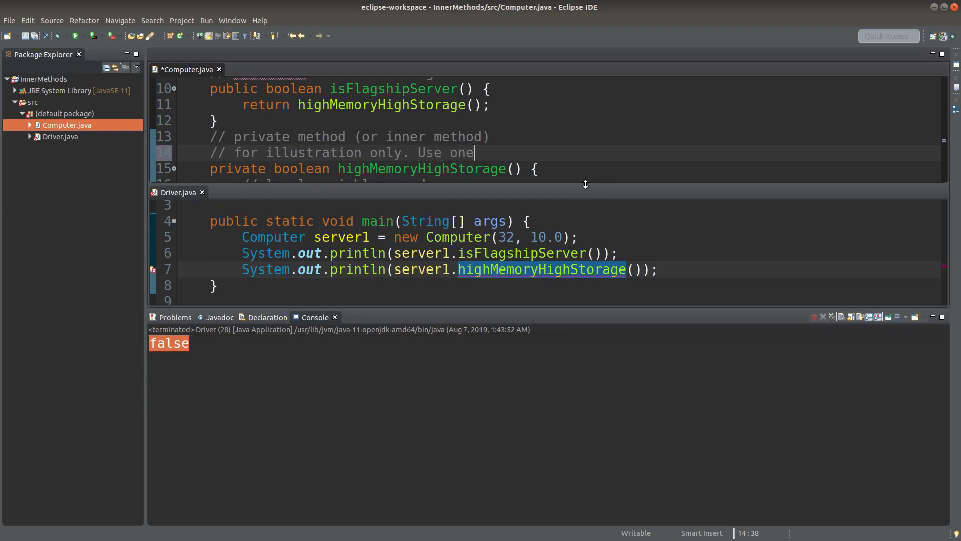
{"action": "type", "text": "just one method"}
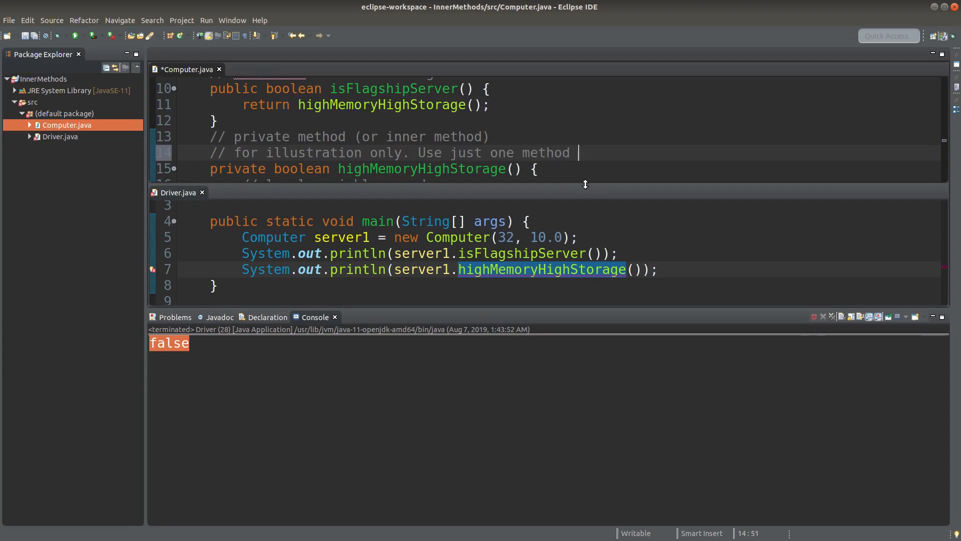
{"action": "type", "text": "for this cas"}
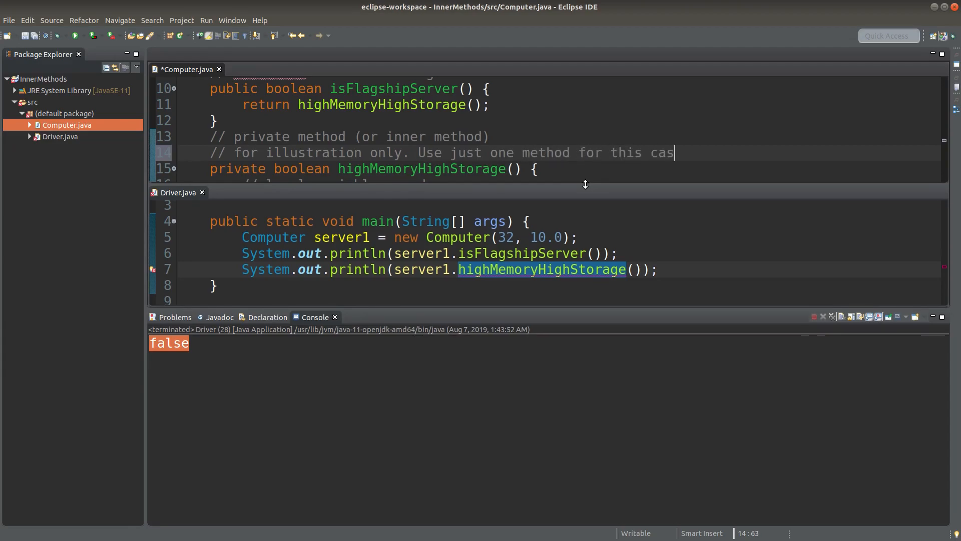
{"action": "key", "text": "BackSpace"}
{"action": "type", "text": "situation"}
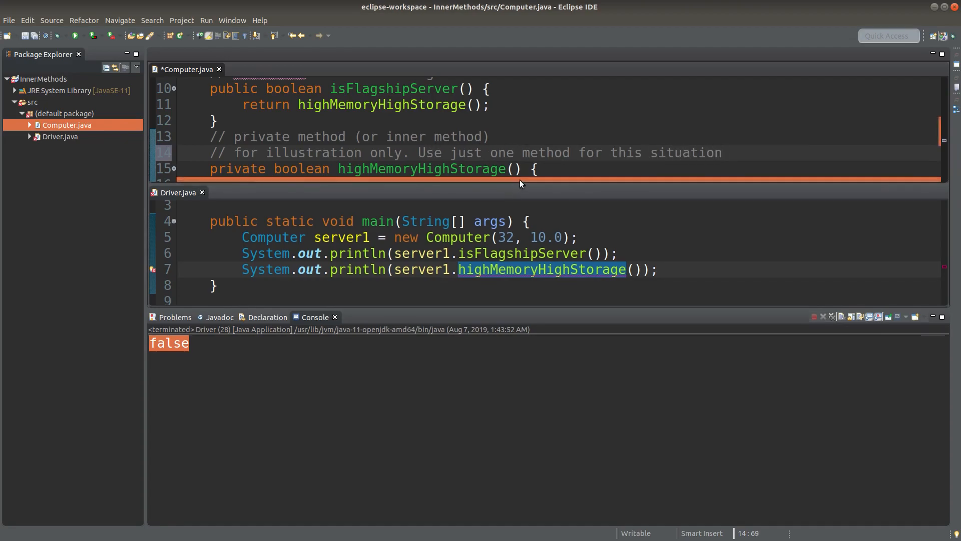
{"action": "left_click", "coordinate": [718, 153]}
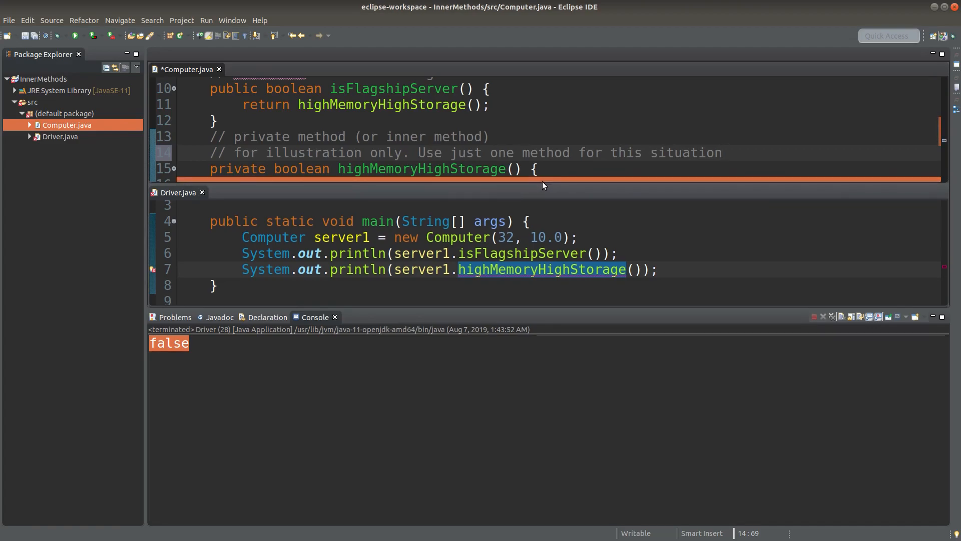
Drag the editor divider to show the full highMemoryHighStorage body, then select isFlagshipServer
{"action": "left_click_drag", "start_coordinate": [542, 184], "coordinate": [549, 246]}
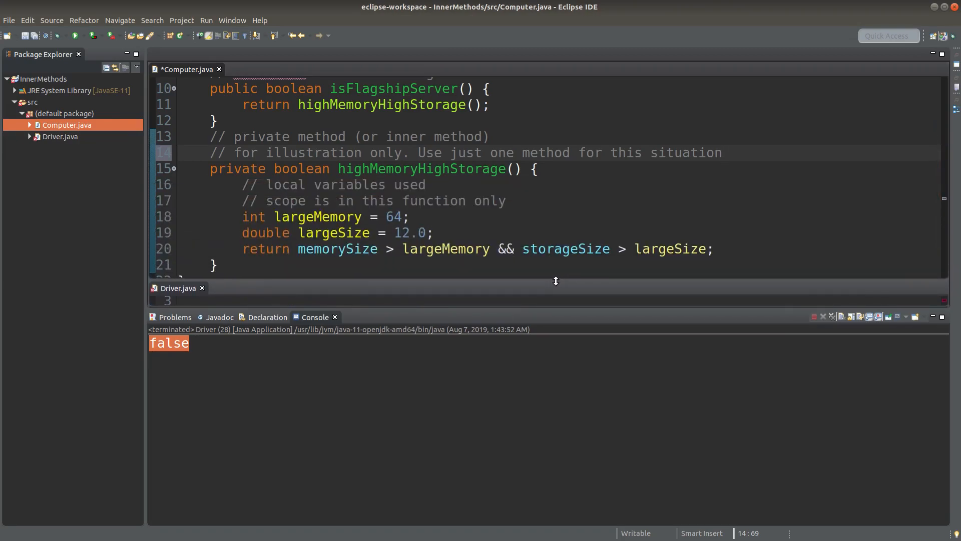
{"action": "left_click_drag", "start_coordinate": [556, 280], "coordinate": [562, 273]}
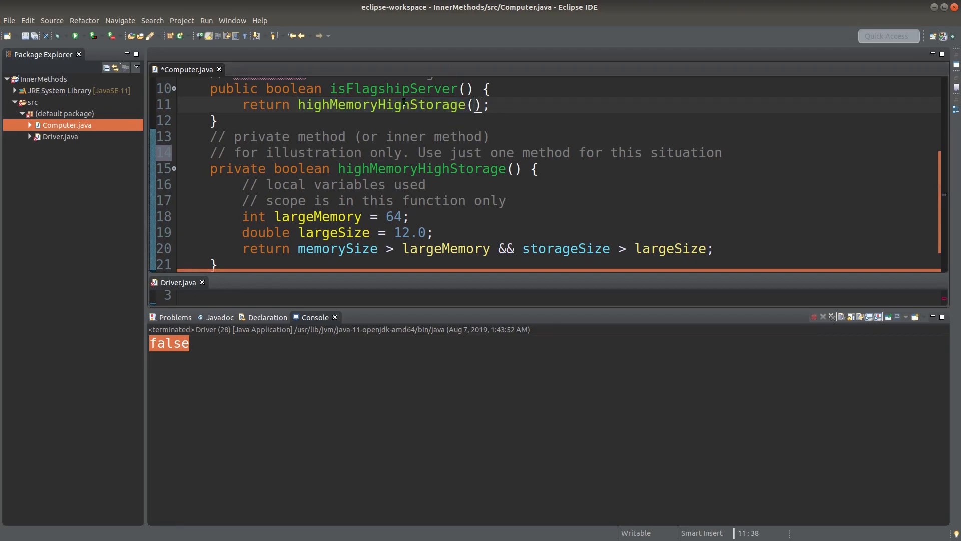
{"action": "double_click", "coordinate": [374, 88]}
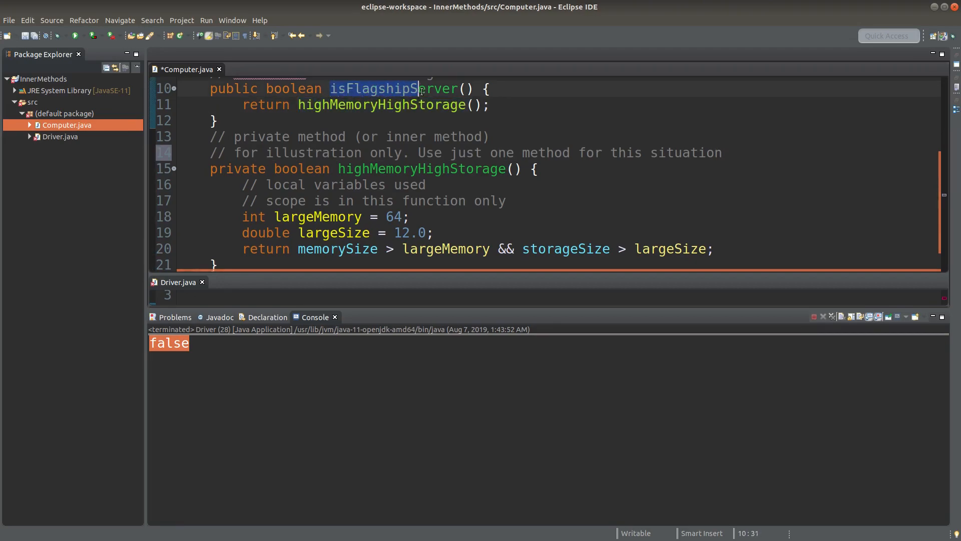